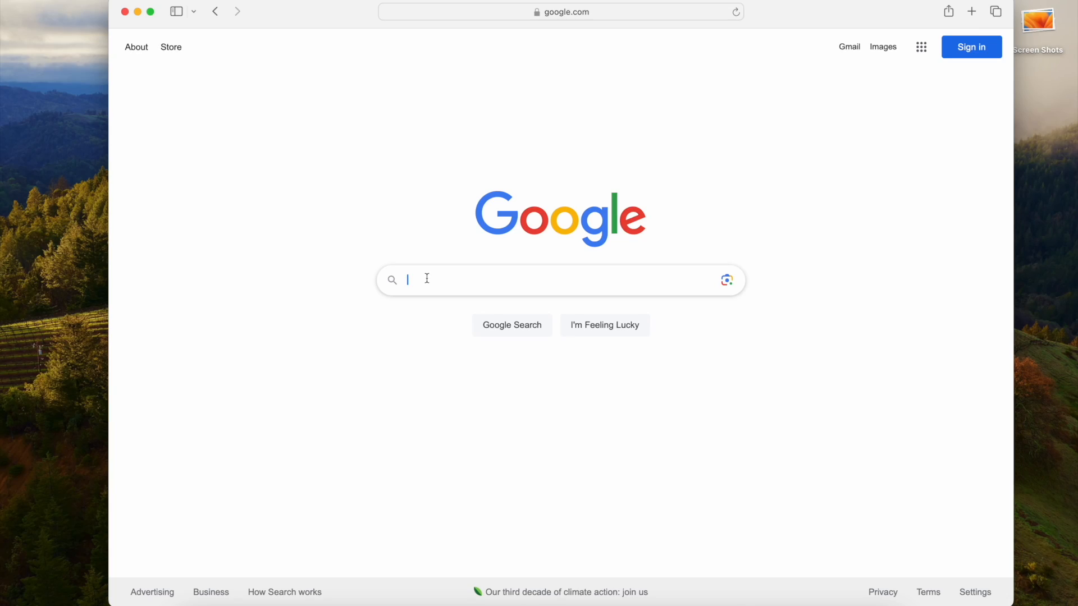
# - Search Google for 'siliconmotion instantview download mac' using the suggested query
pyautogui.write('siliconmotion instant')
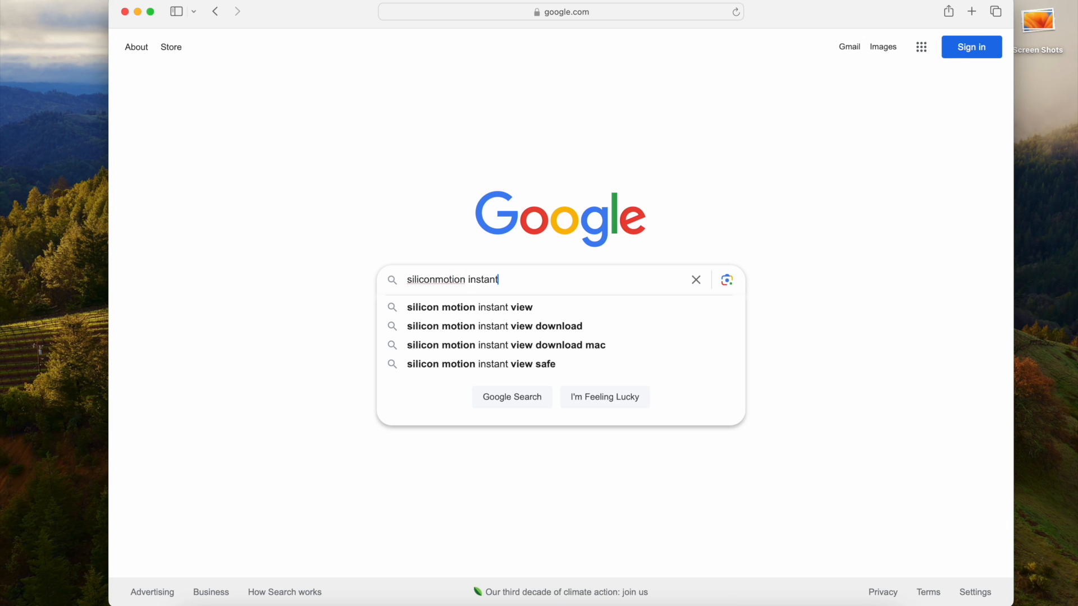
pyautogui.write('view download')
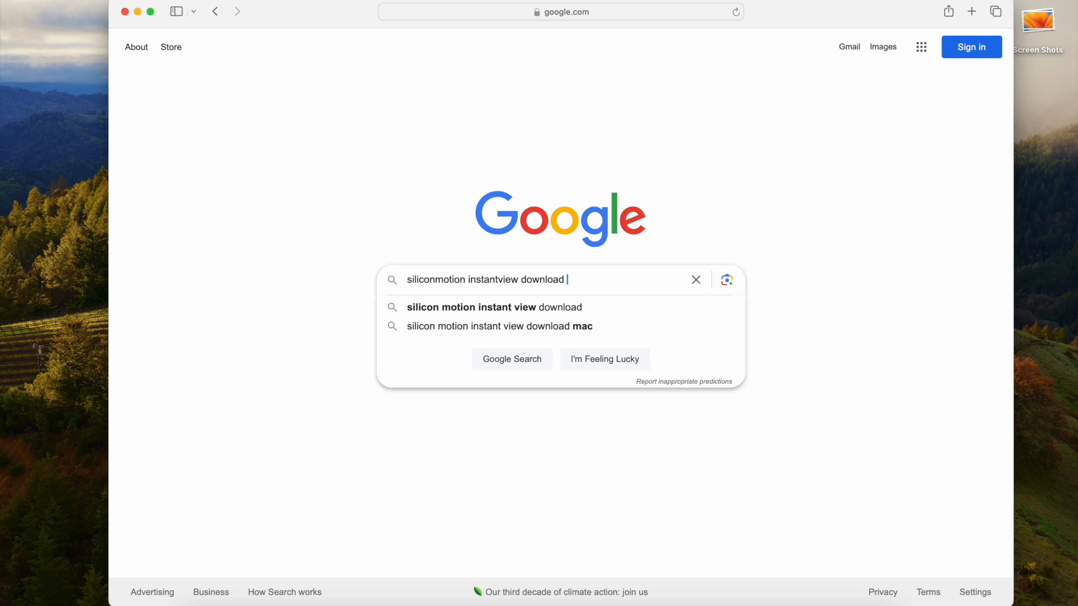
pyautogui.click(498, 325)
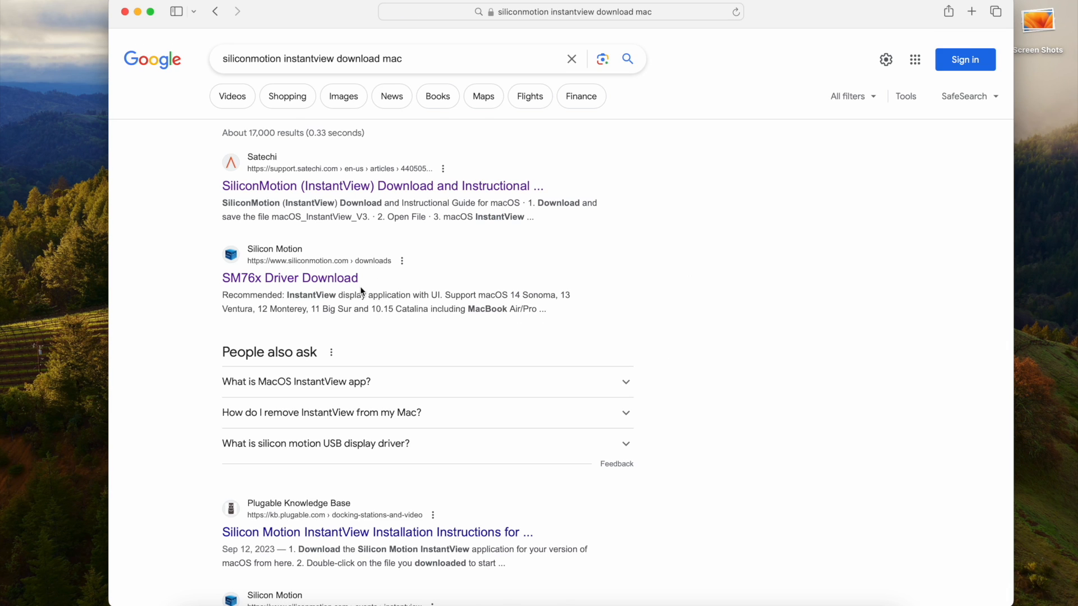
# - From the SM76x Driver Download page, download the recommended macOS InstantView V3.17 R04 and open the .dmg
pyautogui.click(290, 278)
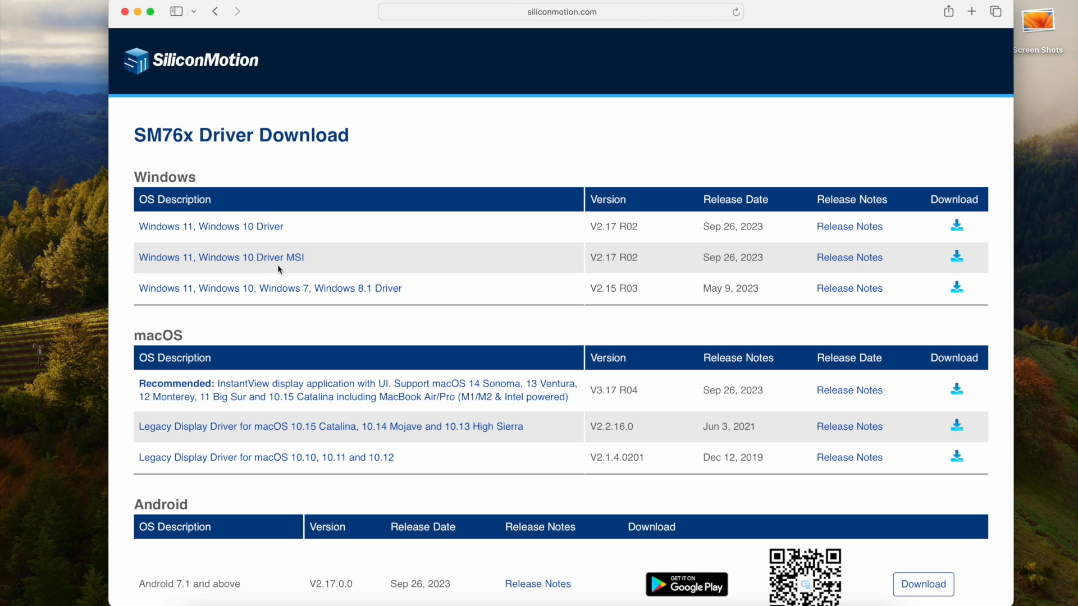
pyautogui.moveTo(134, 334)
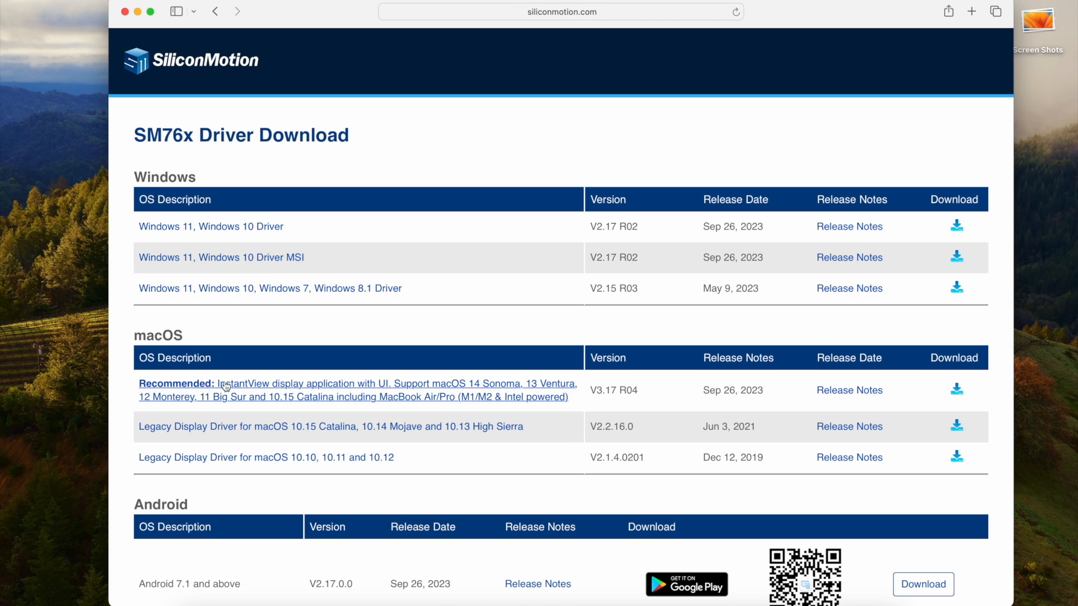
pyautogui.moveTo(581, 394)
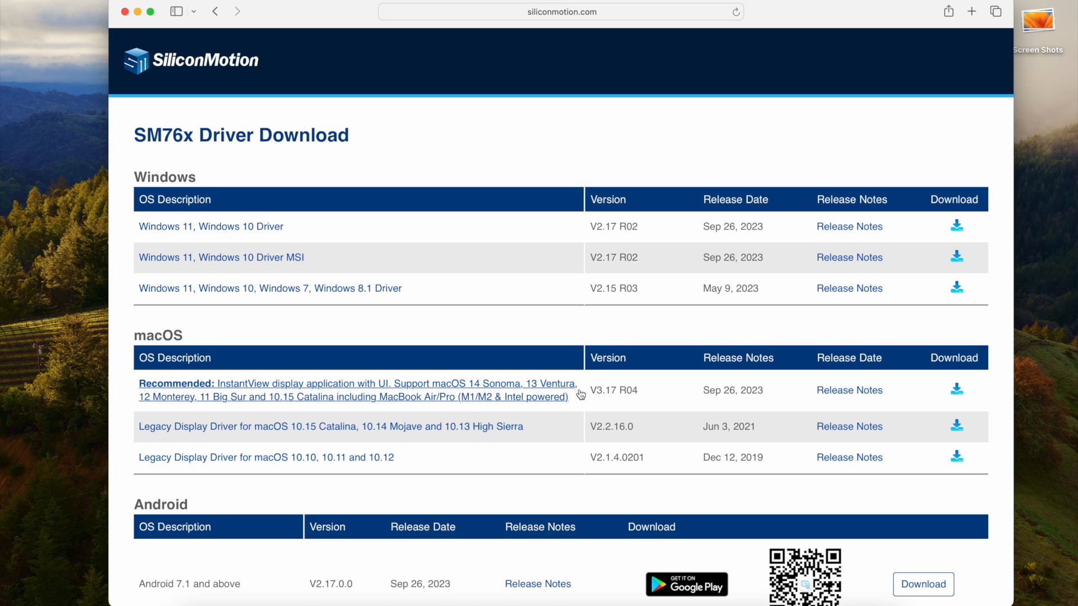
pyautogui.moveTo(639, 393)
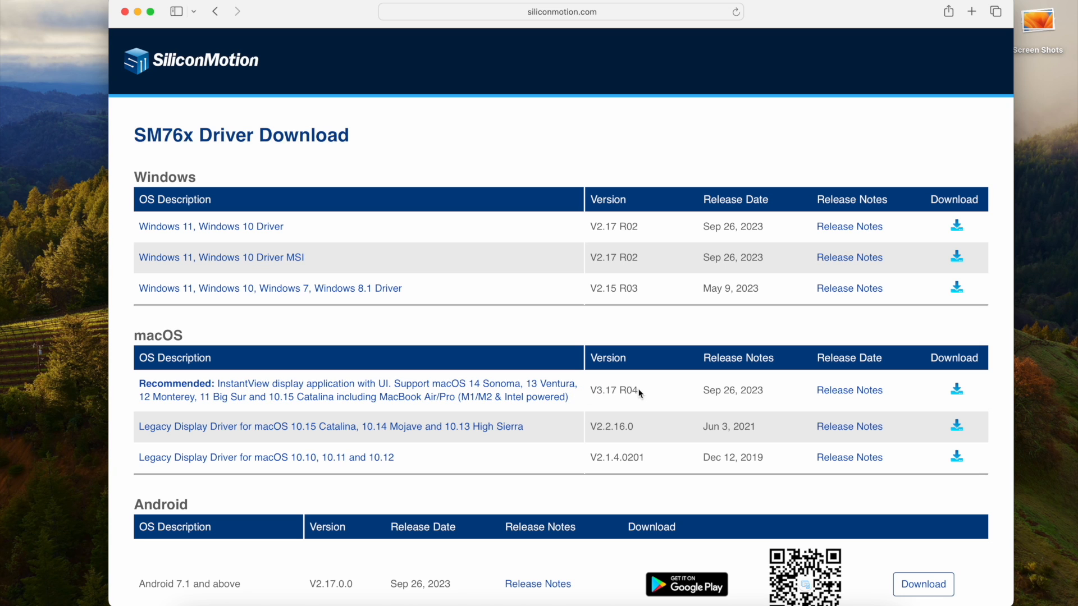
pyautogui.moveTo(756, 390)
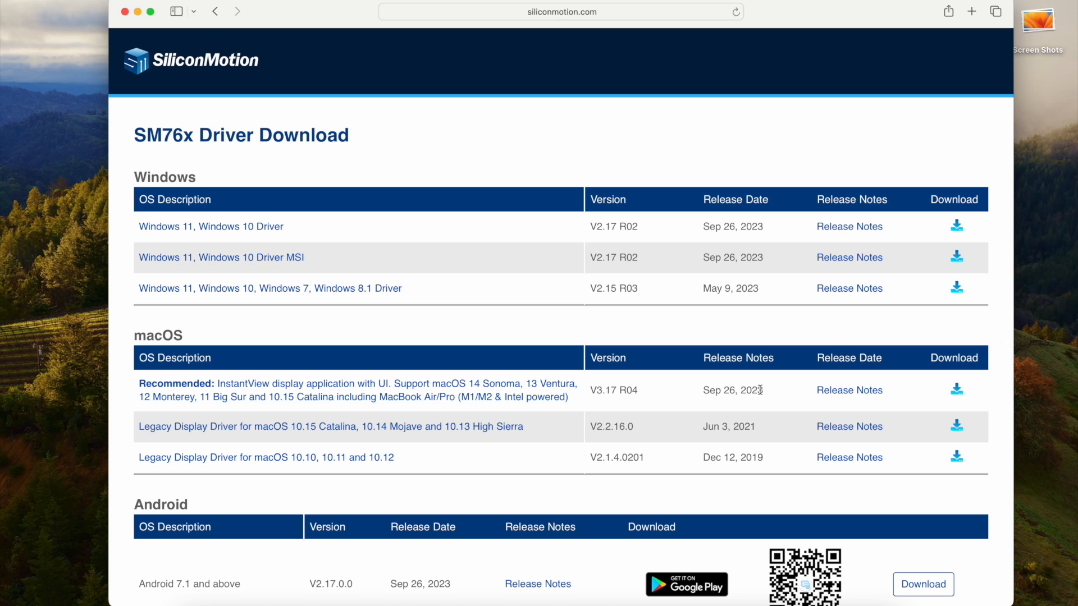
pyautogui.moveTo(952, 397)
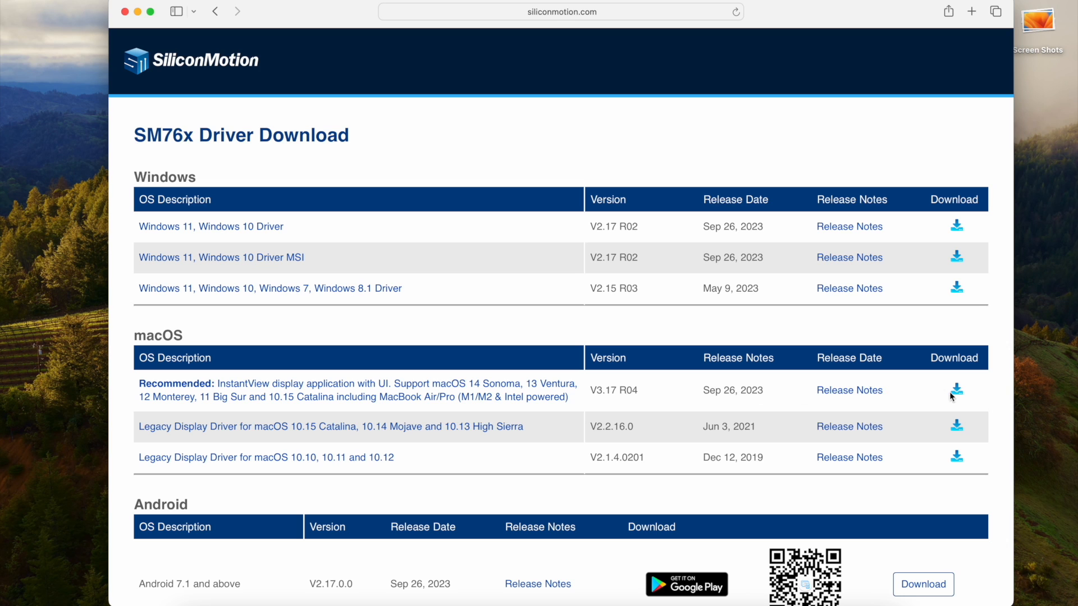
pyautogui.click(956, 390)
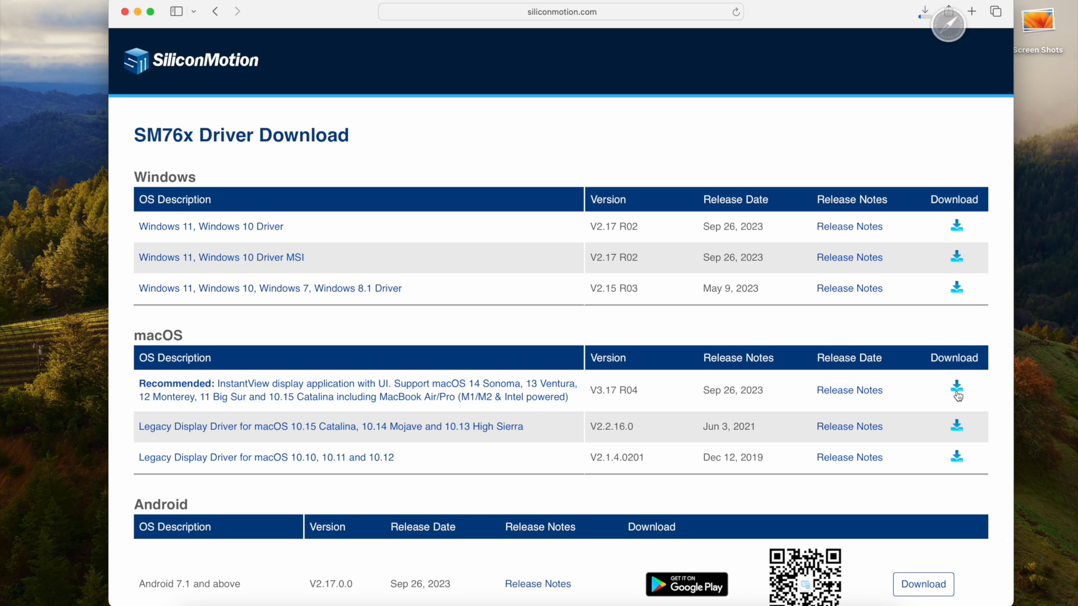
pyautogui.click(956, 389)
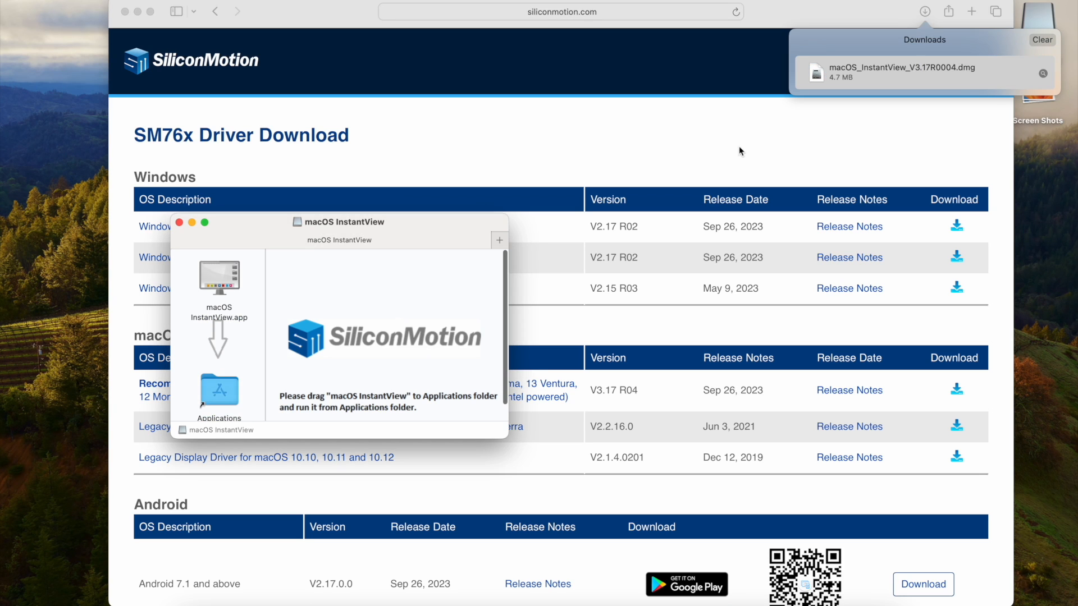
# - Launch macOS InstantView.app from the Applications folder, raising the downloaded-app confirmation
pyautogui.click(219, 279)
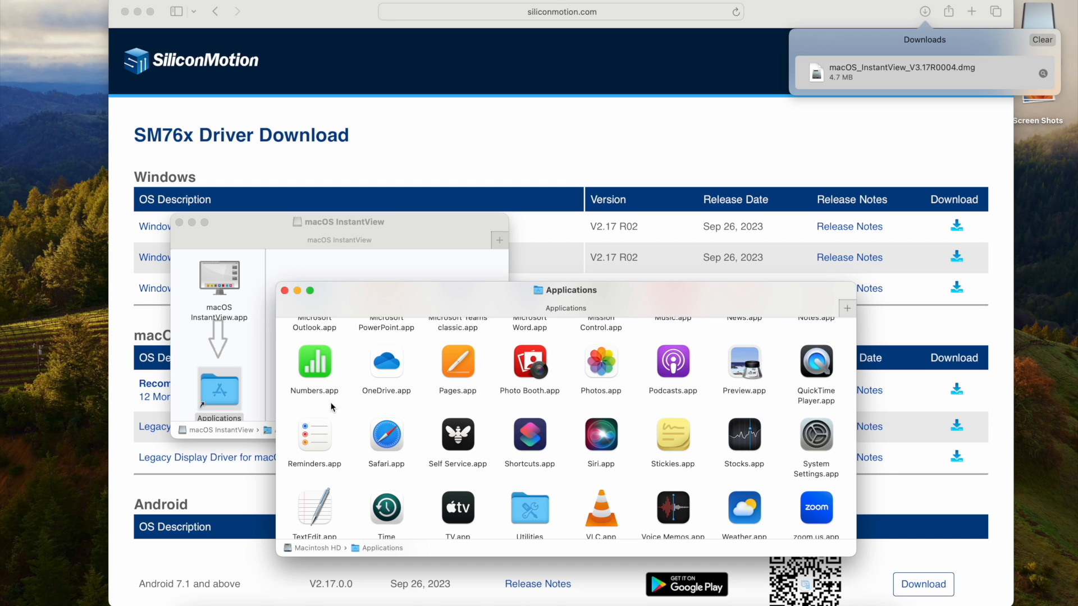
pyautogui.scroll(3)
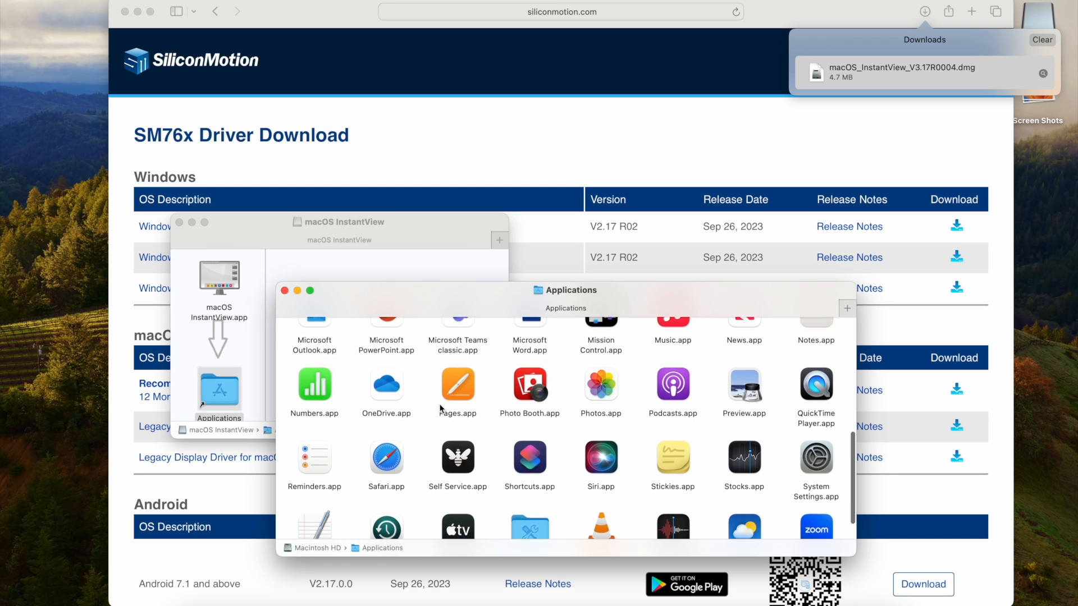
pyautogui.scroll(3)
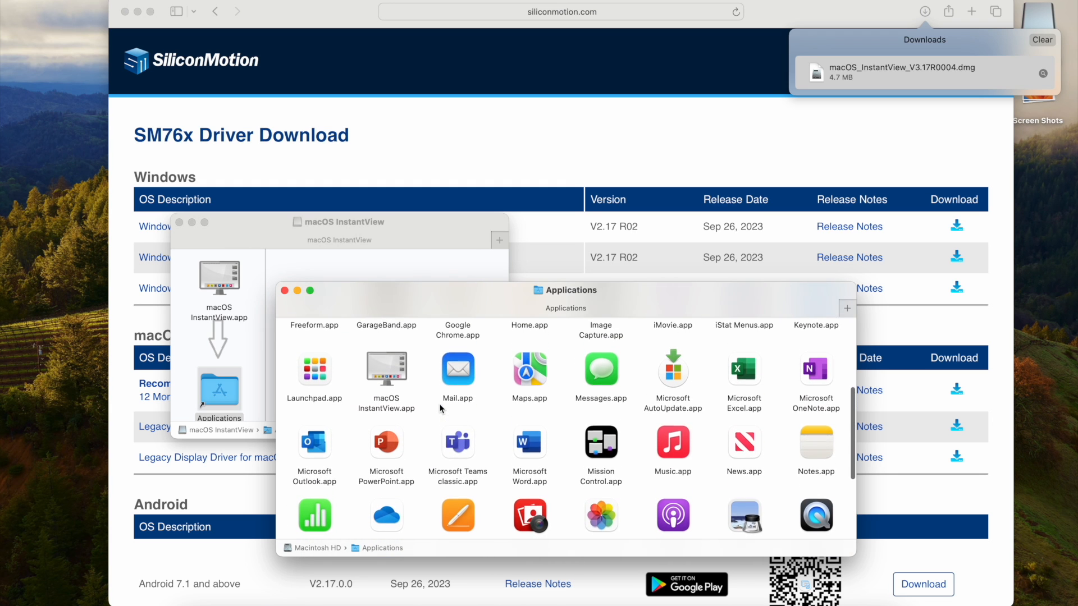
pyautogui.click(386, 372)
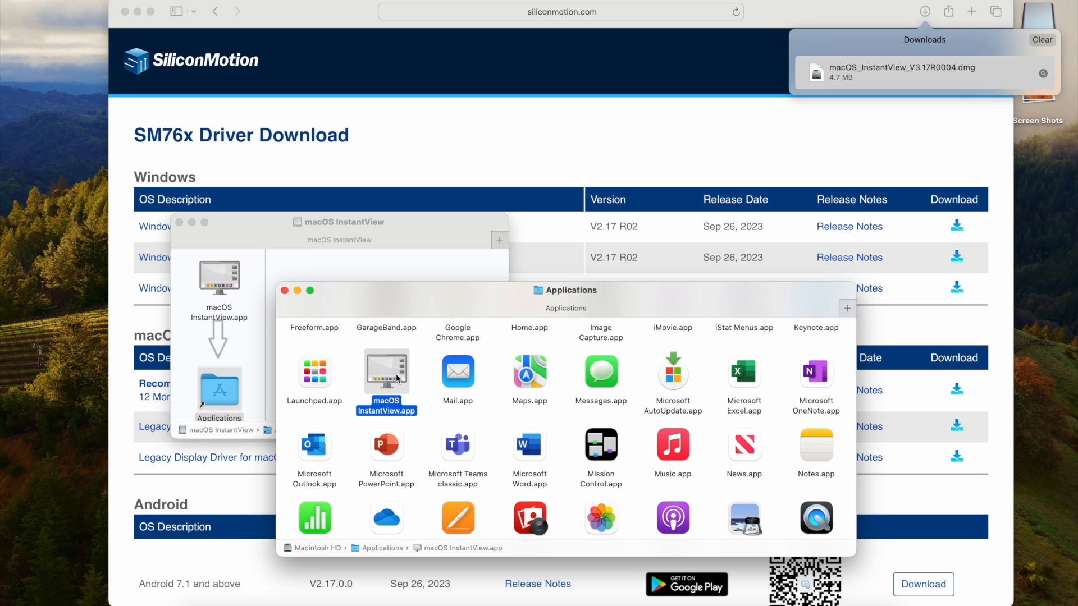
pyautogui.moveTo(390, 377)
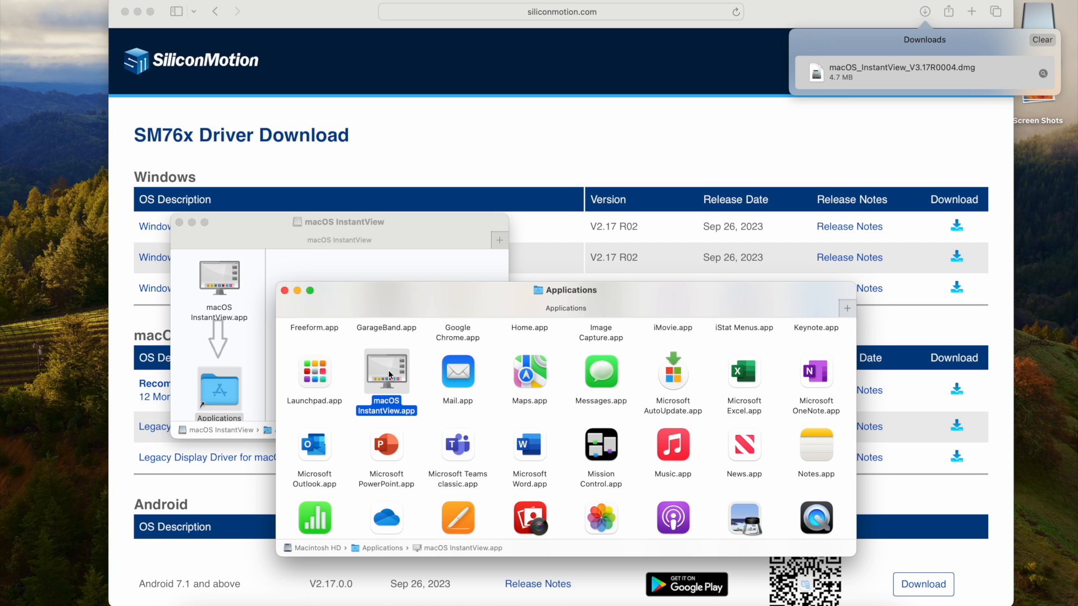
pyautogui.doubleClick(385, 375)
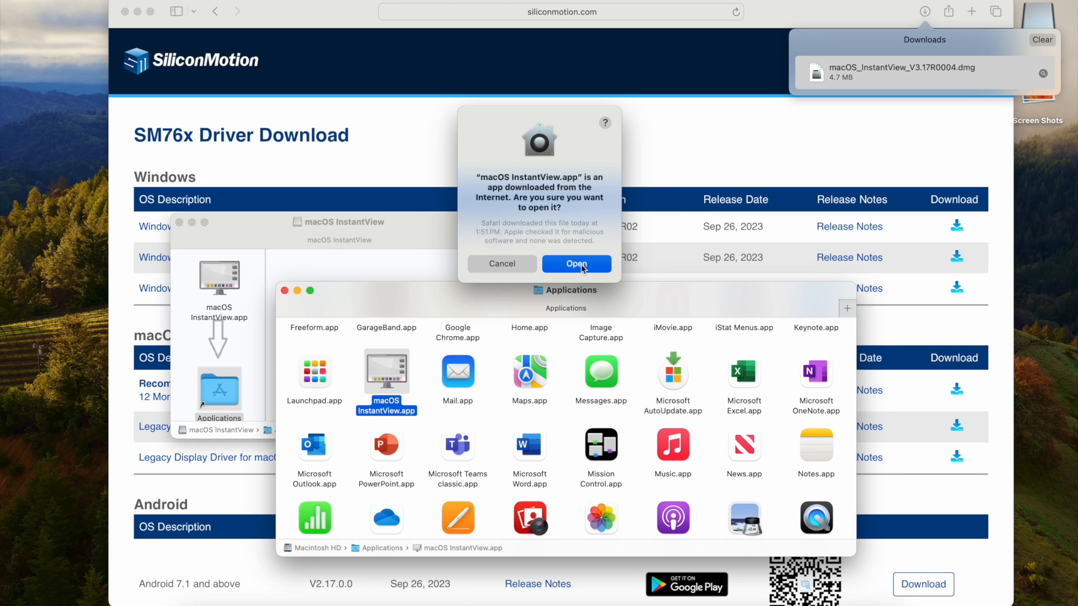
# - Allow macOS InstantView under Screen Recording, authorize the change, then Quit & Reopen the app
pyautogui.click(575, 264)
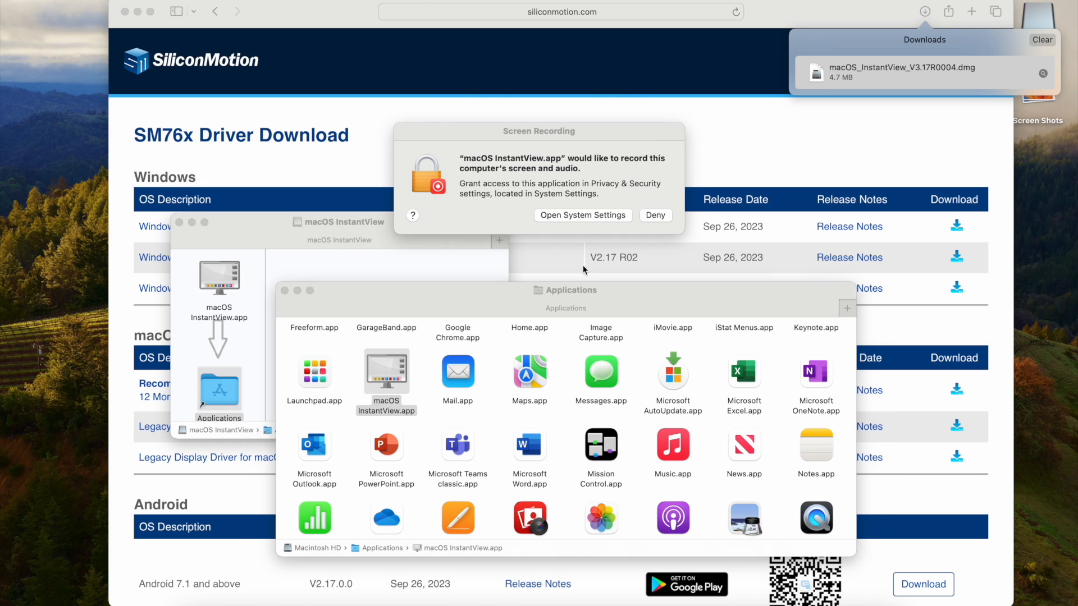
pyautogui.click(582, 216)
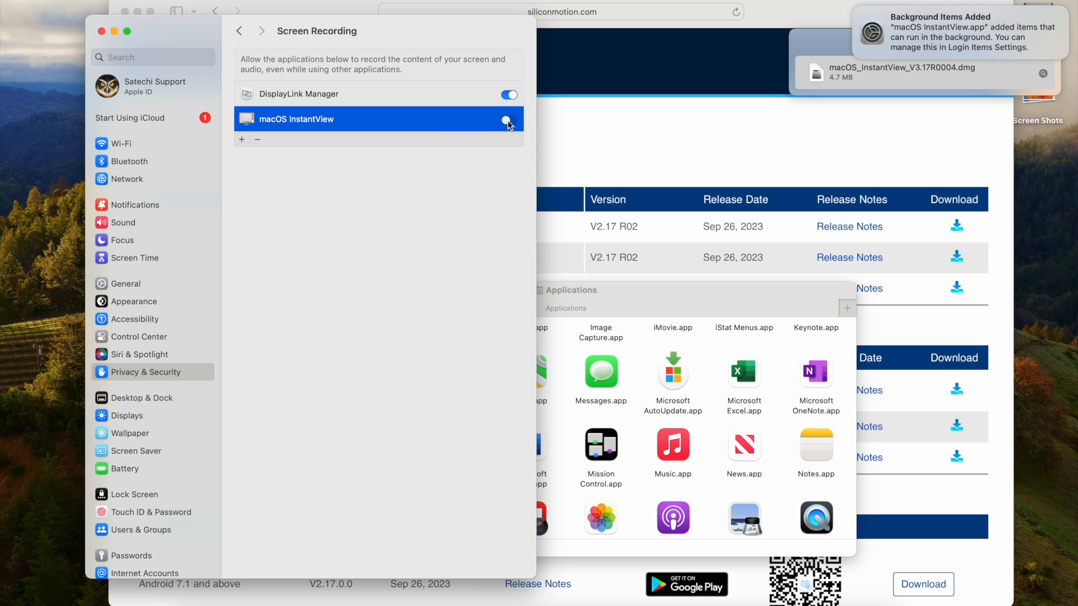
pyautogui.click(507, 118)
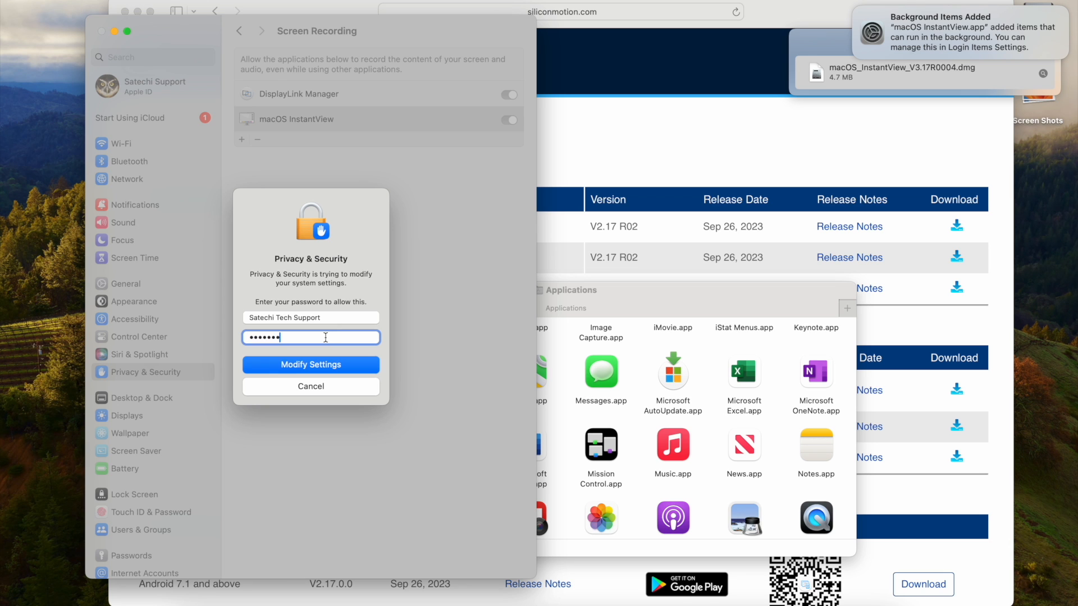
pyautogui.click(311, 364)
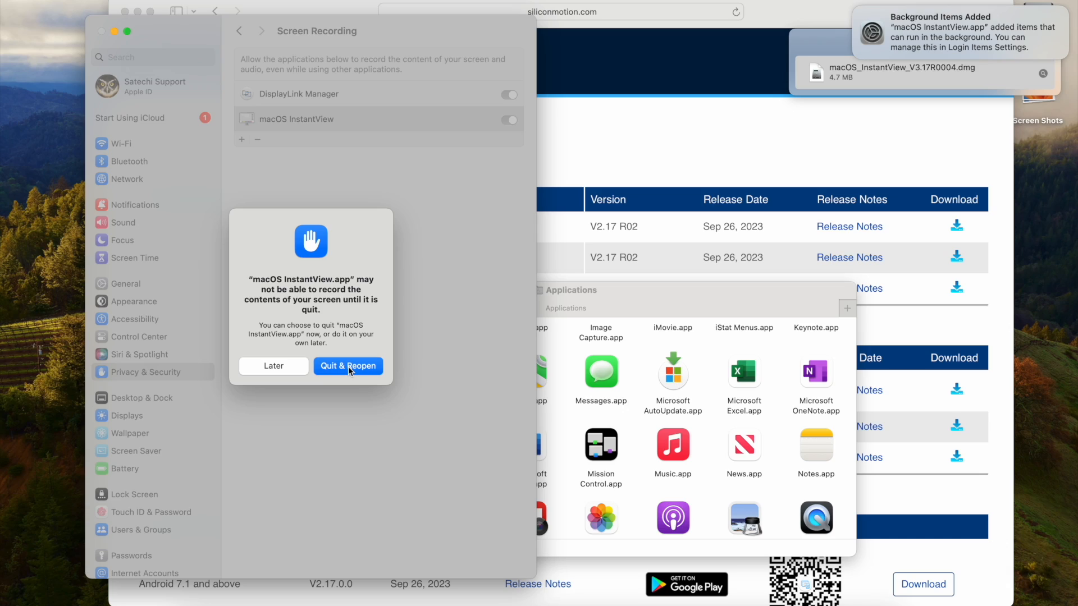
pyautogui.click(346, 366)
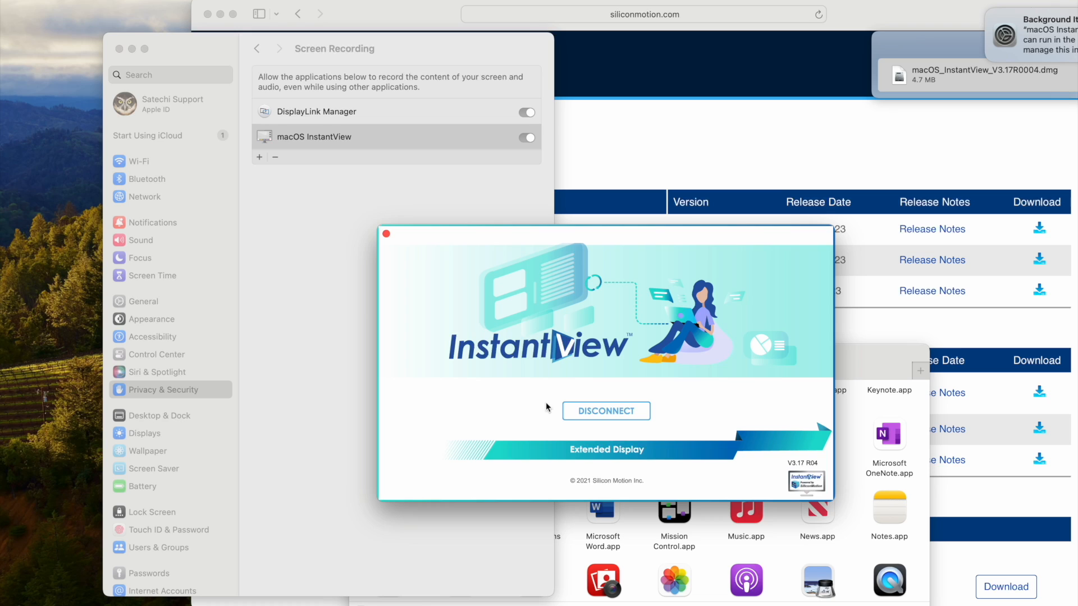
pyautogui.moveTo(598, 451)
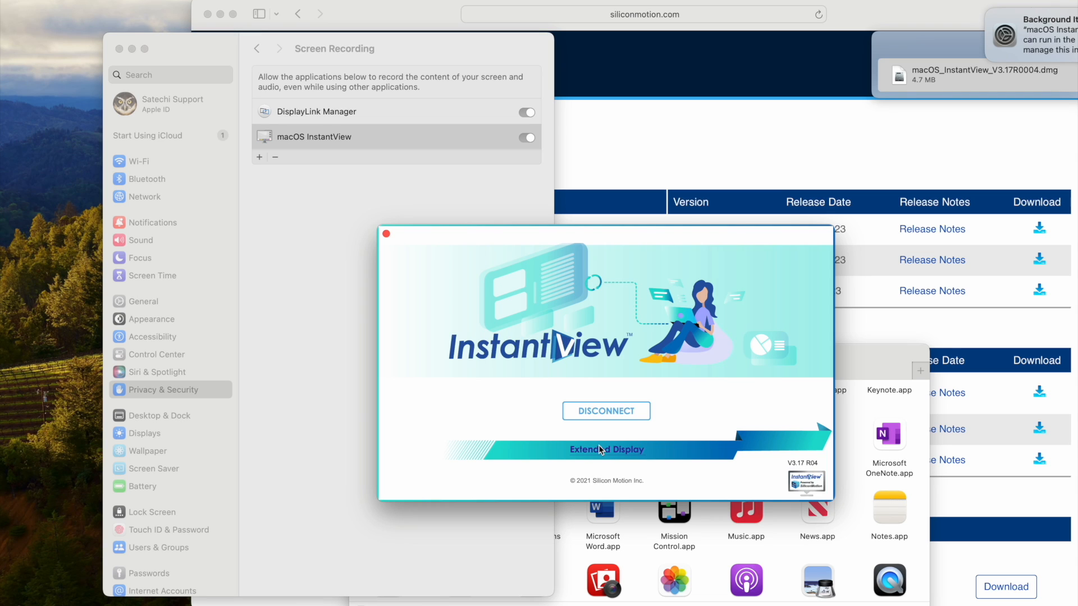
pyautogui.moveTo(605, 457)
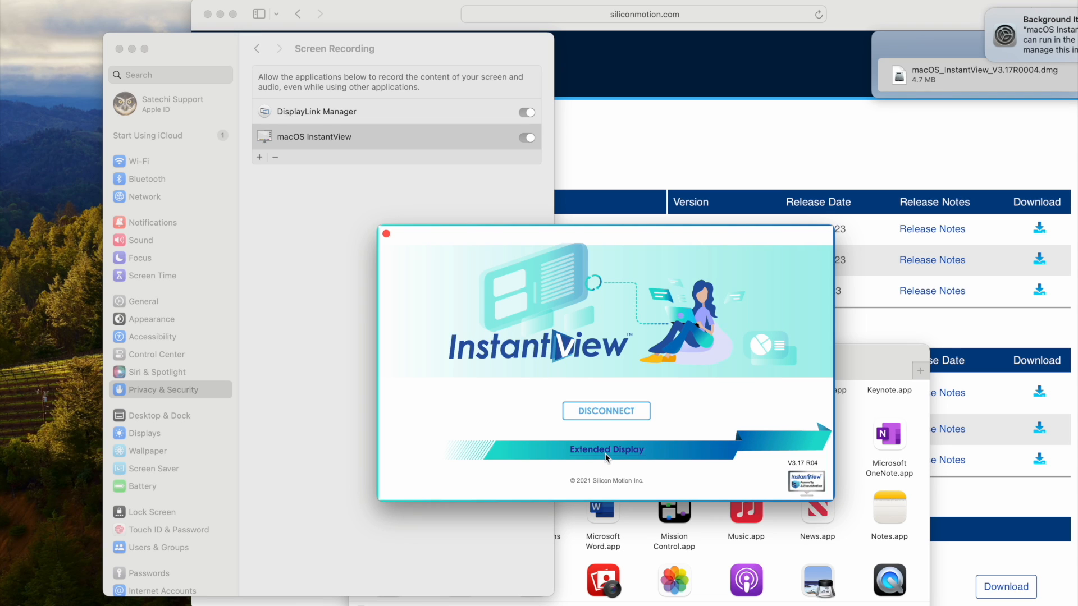
# - Switch InstantView from Extended Display to Mirrored Display
pyautogui.click(606, 449)
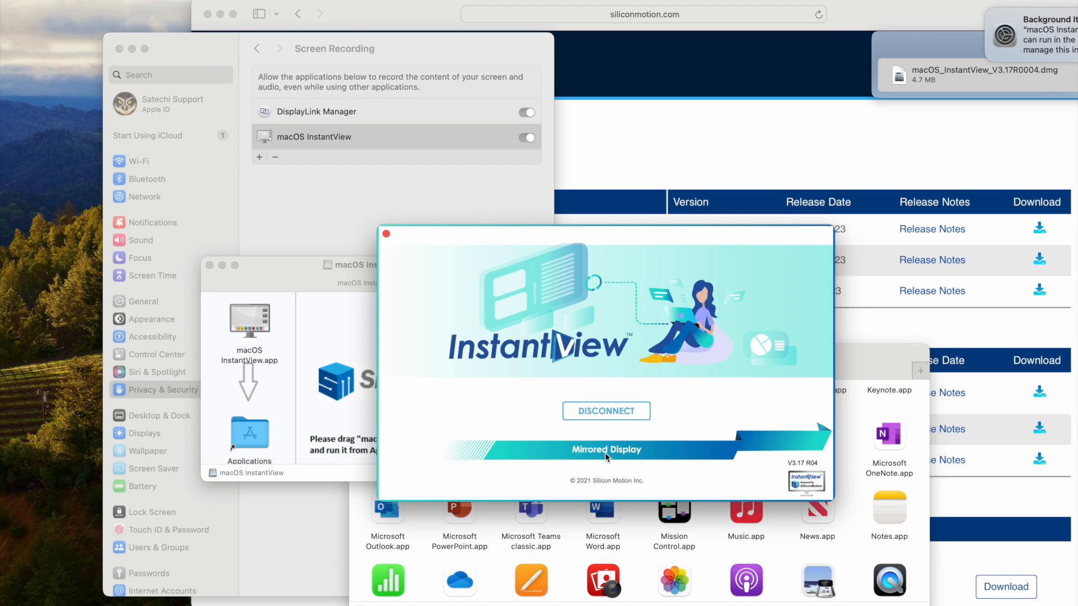
pyautogui.moveTo(607, 458)
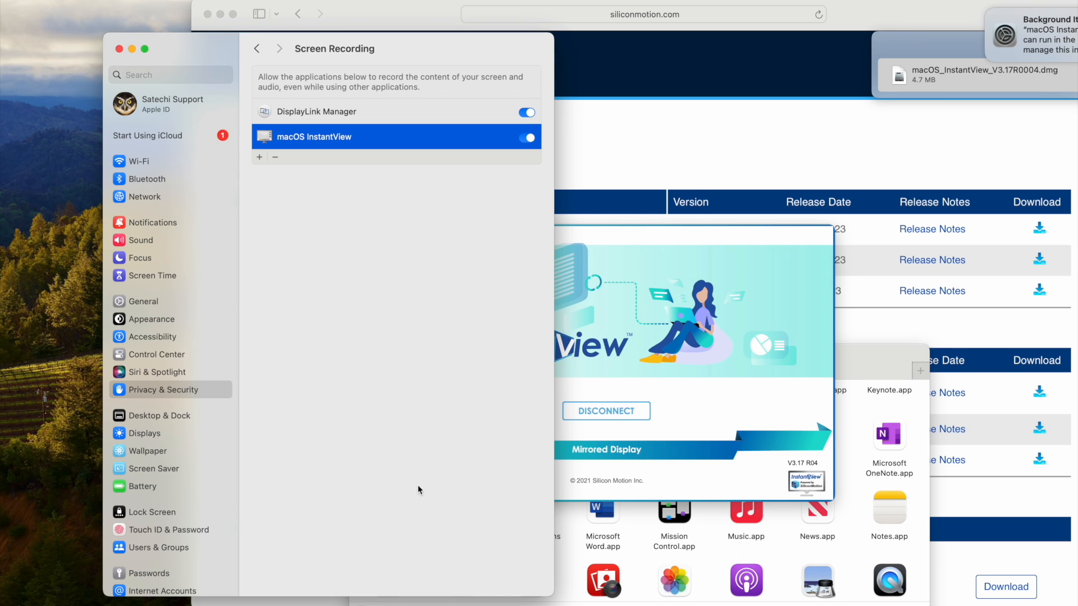
pyautogui.moveTo(152, 407)
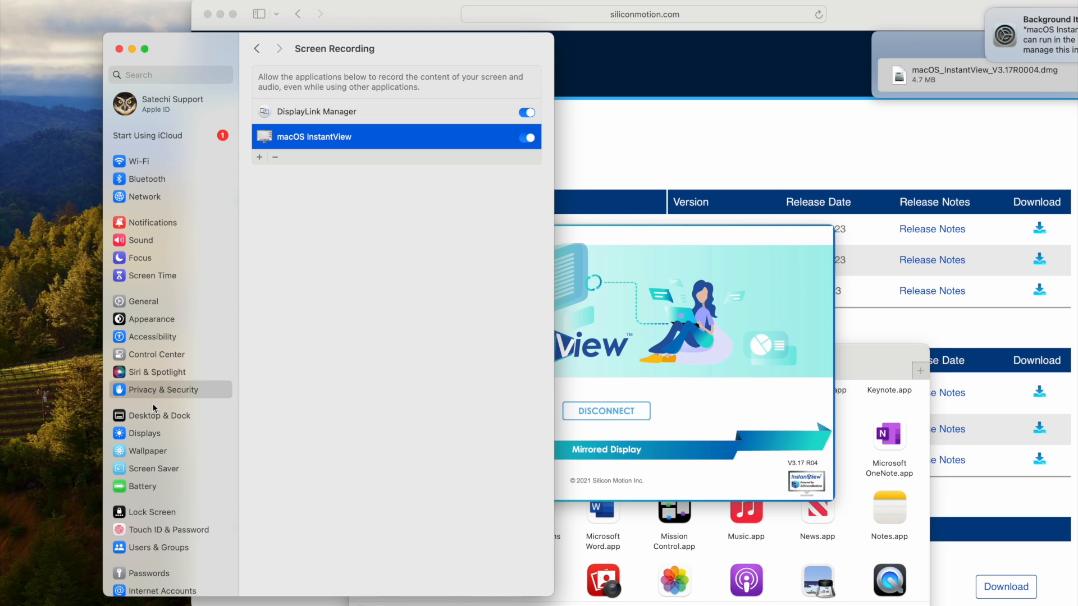
# - Show the HP U32 4K HDR (2) options on the Displays page and bring up Arrange Displays
pyautogui.click(145, 433)
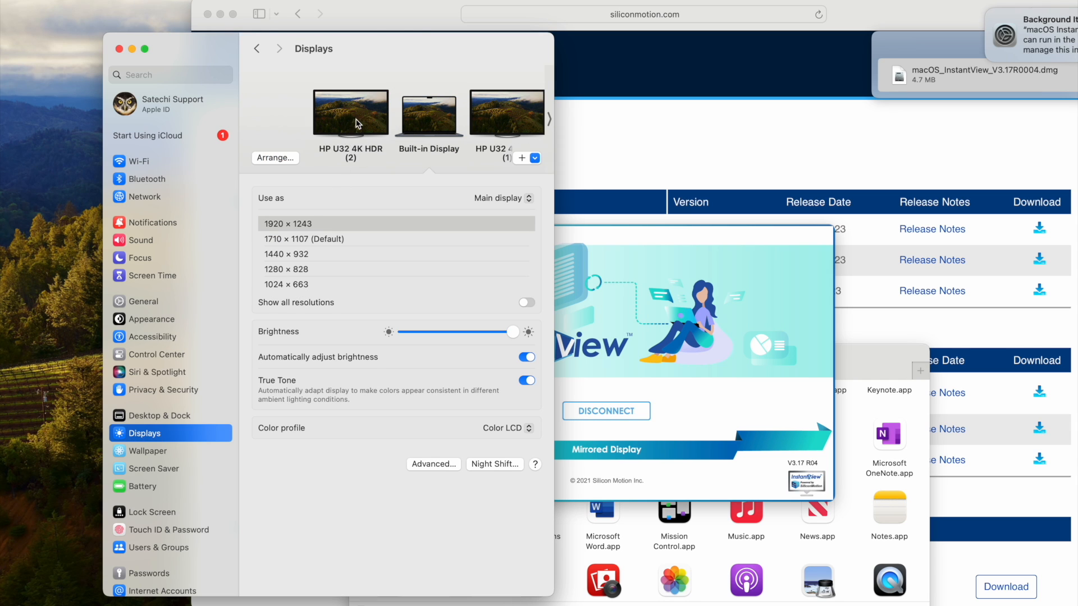
pyautogui.click(350, 113)
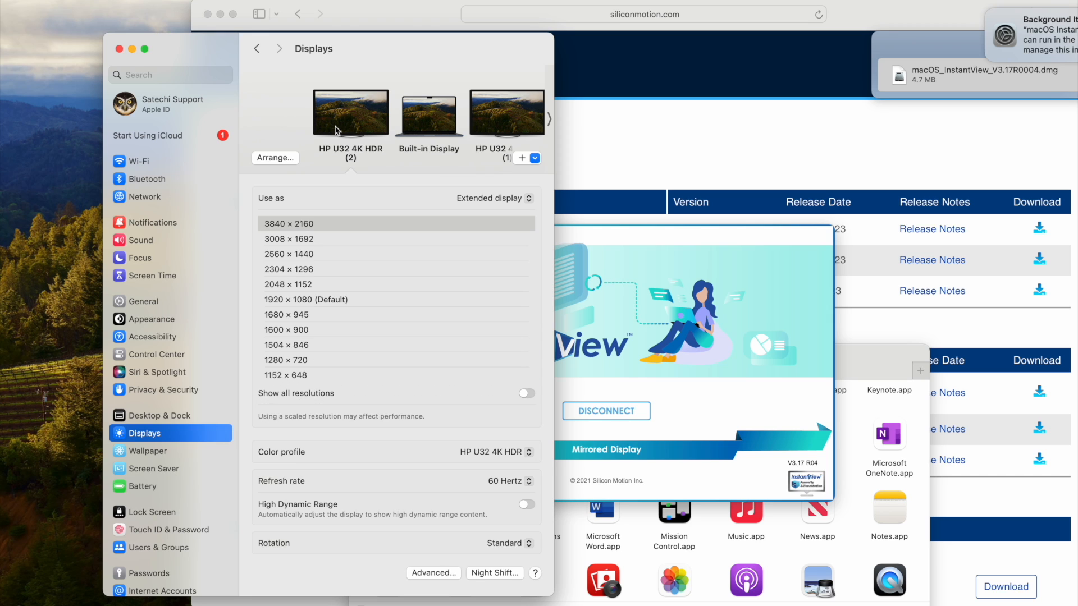
pyautogui.moveTo(509, 124)
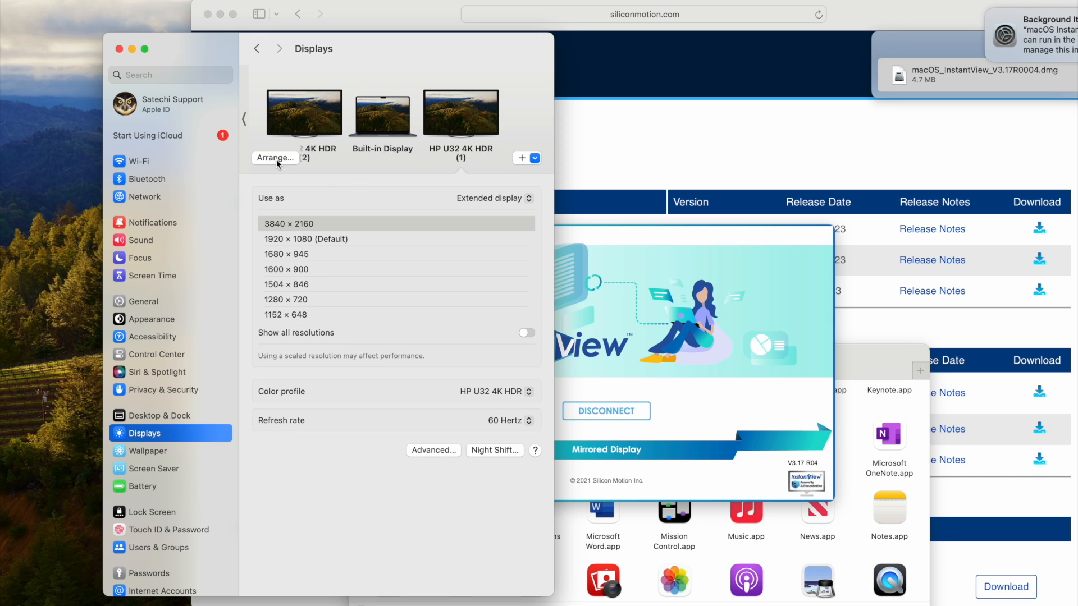
pyautogui.click(275, 157)
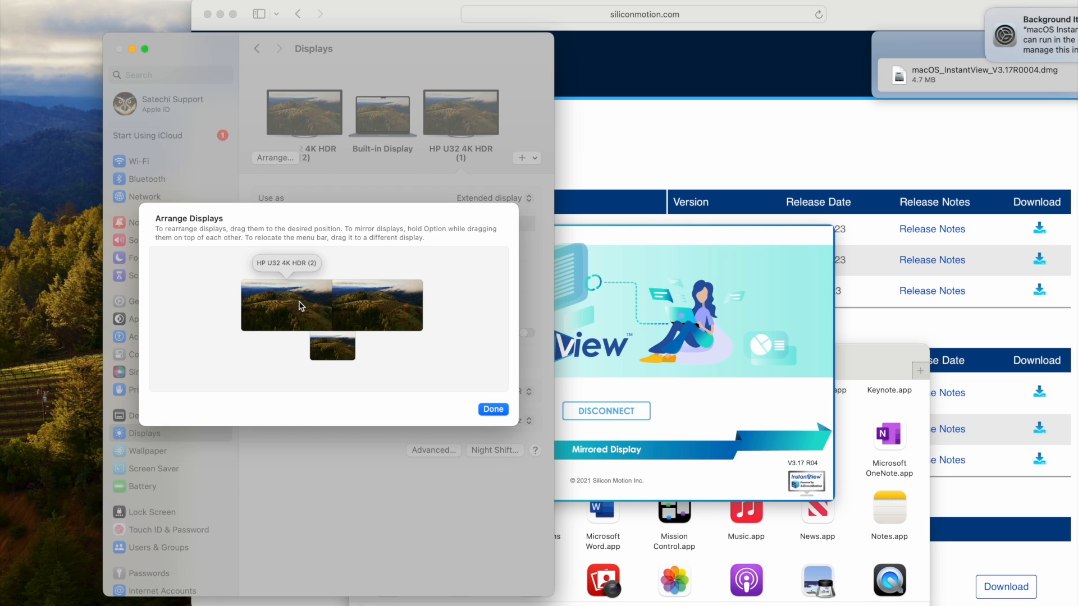
# - Place HP U32 4K HDR (2) beside the other HP monitor and confirm with Done
pyautogui.click(377, 306)
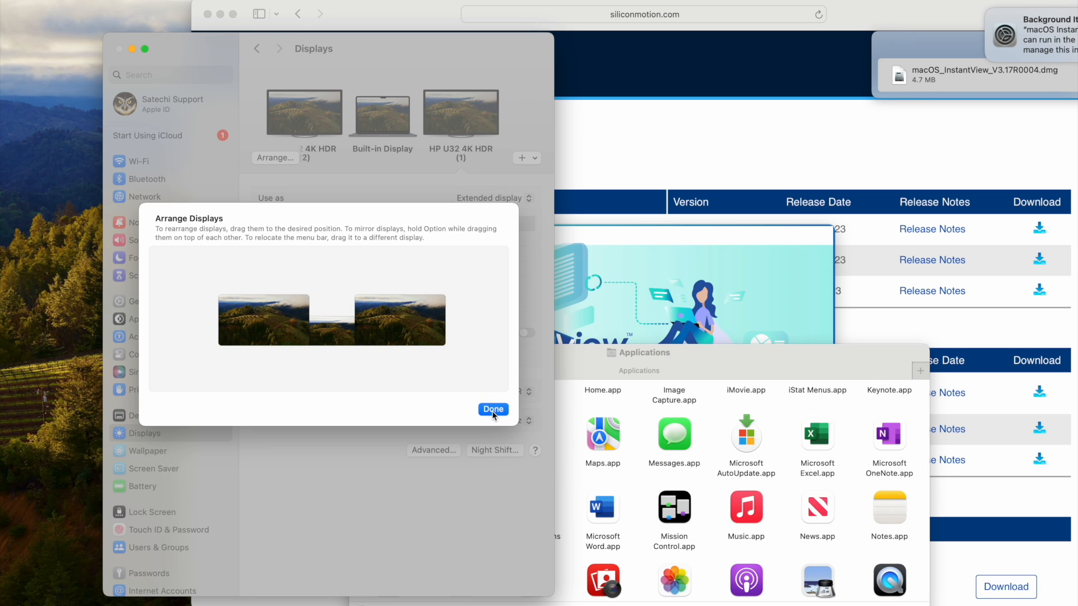
pyautogui.click(492, 408)
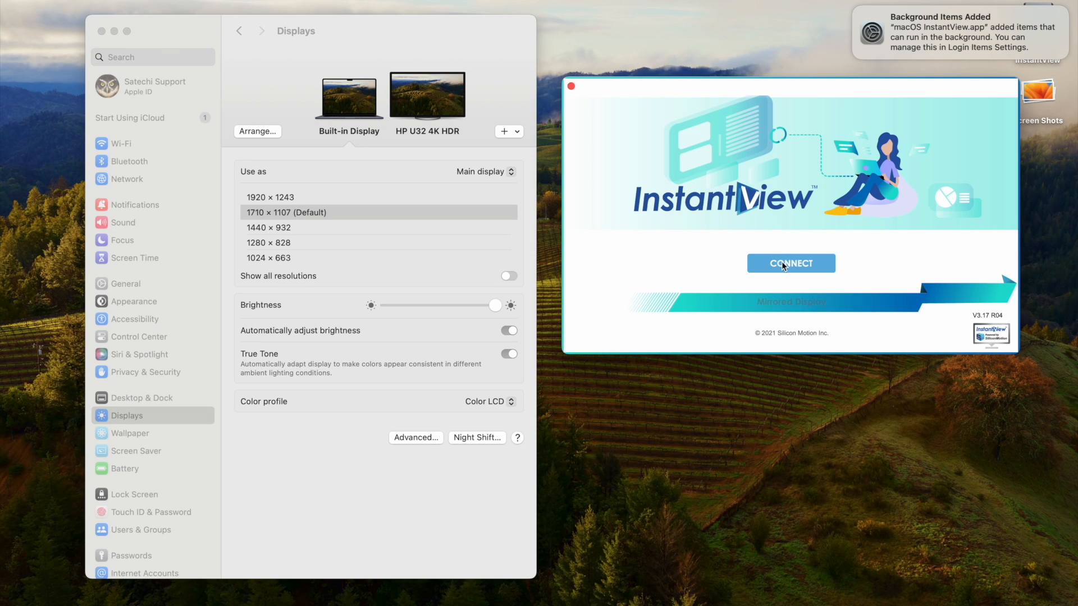
# - Connect the displays in InstantView, toggle between Mirrored and Extended, and reopen the arrangement layout
pyautogui.click(790, 263)
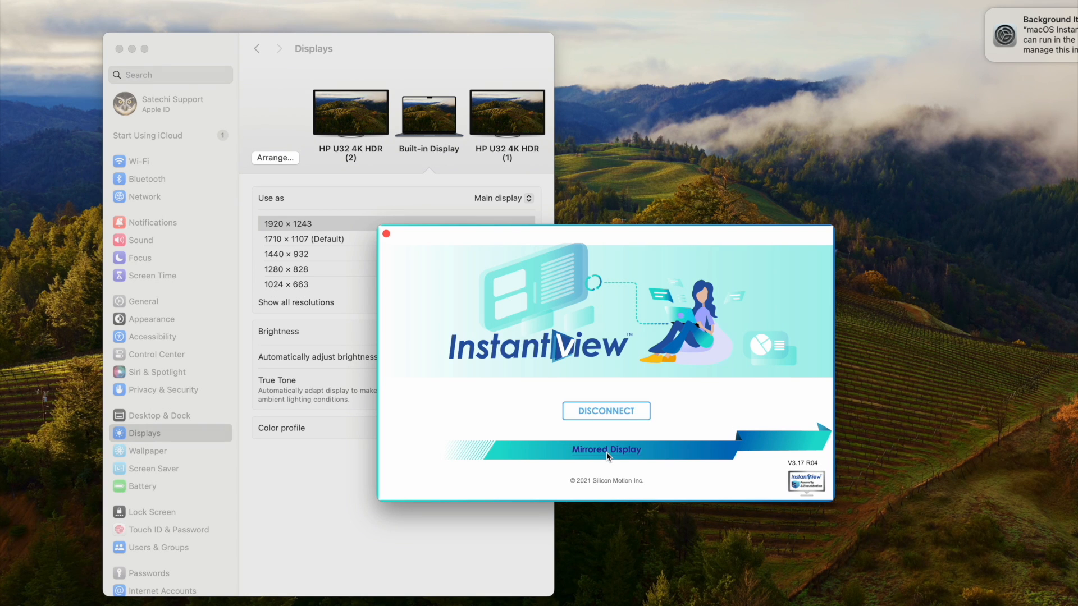
pyautogui.click(605, 449)
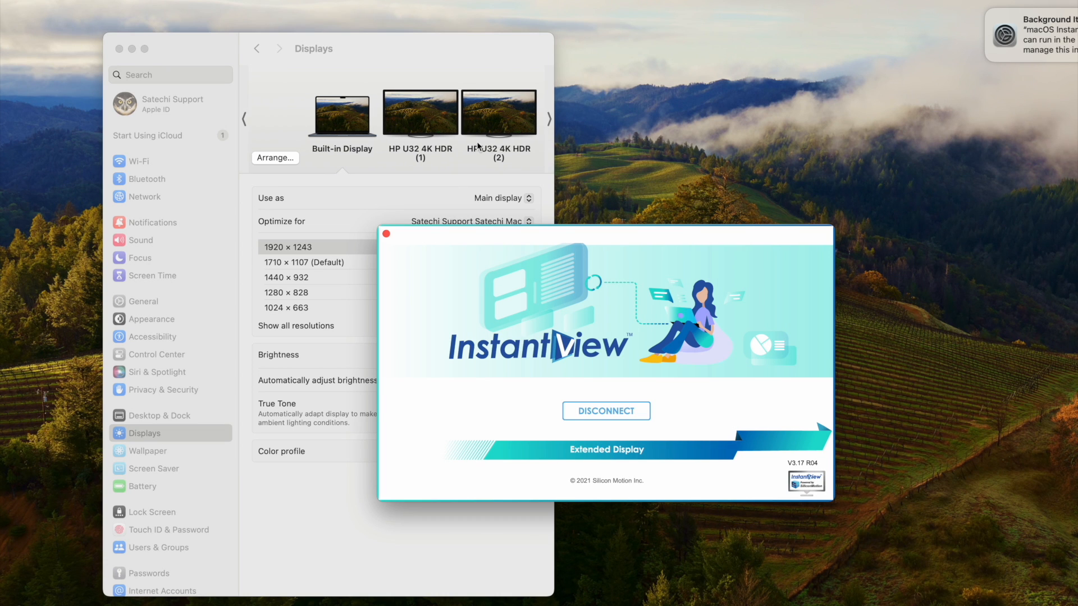
pyautogui.click(605, 449)
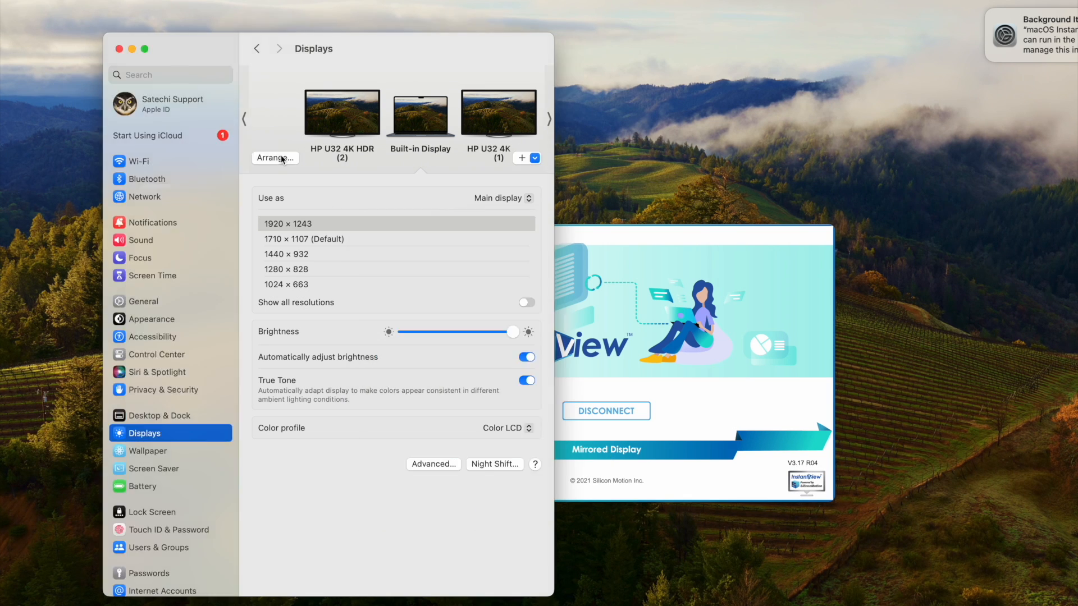
pyautogui.click(274, 157)
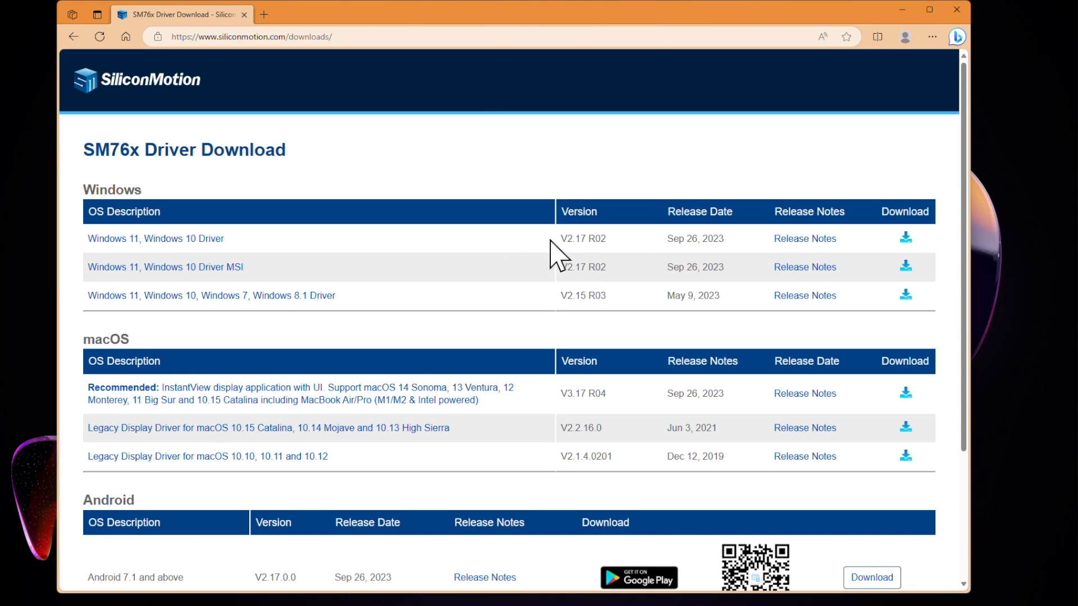
pyautogui.moveTo(906, 238)
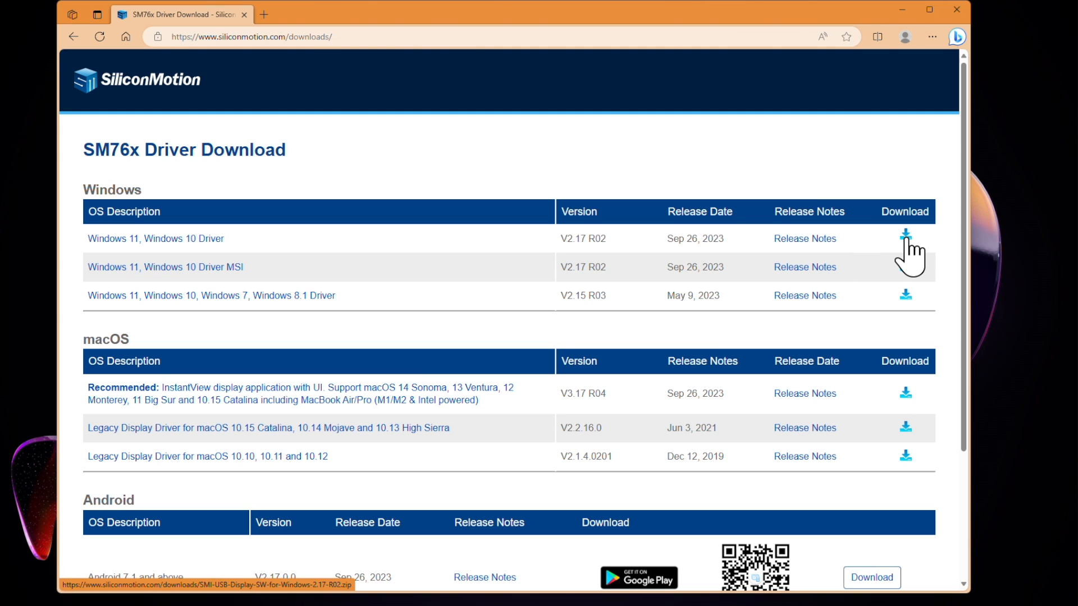
# - Download the Windows 11, Windows 10 SM76x driver zip from the driver page
pyautogui.click(906, 235)
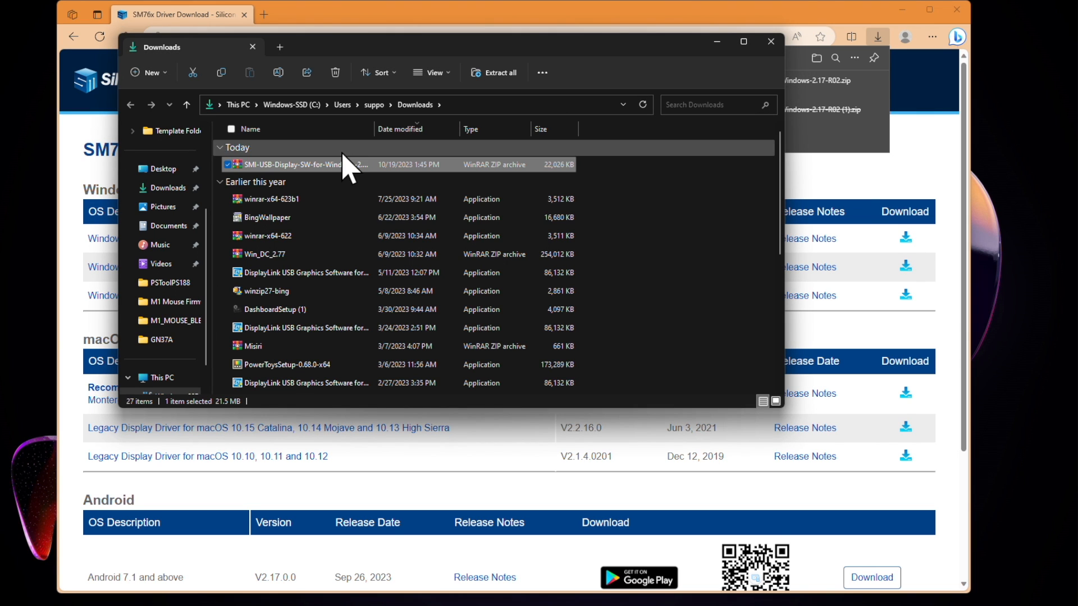
# - Extract the SMI-USB-Display zip in Downloads to the suggested SMI-USB-Display-SW-for-Windows-2.17-R02 folder
pyautogui.rightClick(292, 164)
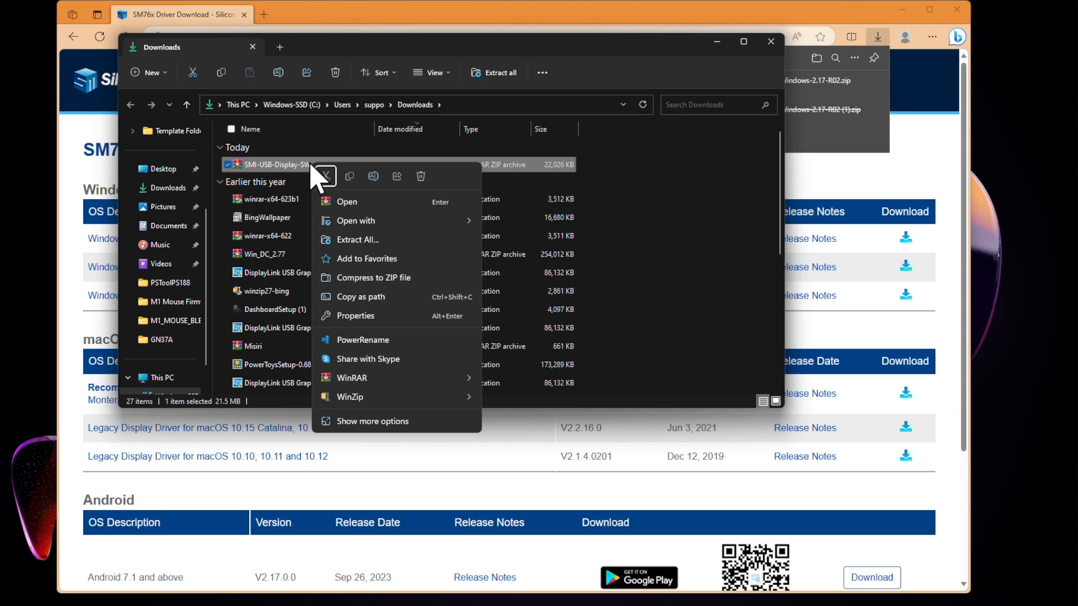
pyautogui.moveTo(409, 255)
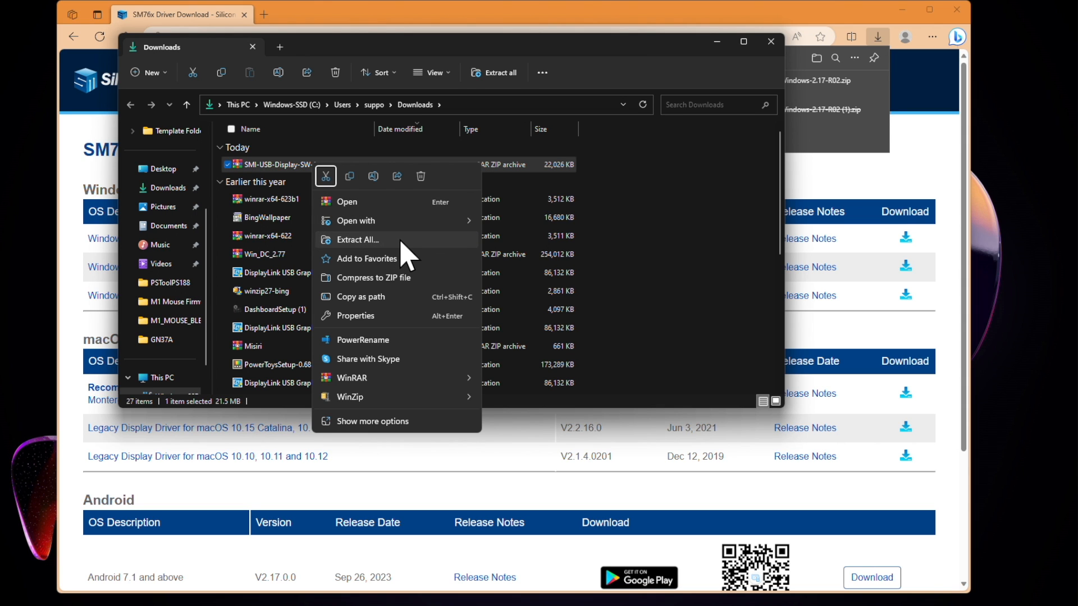
pyautogui.click(357, 241)
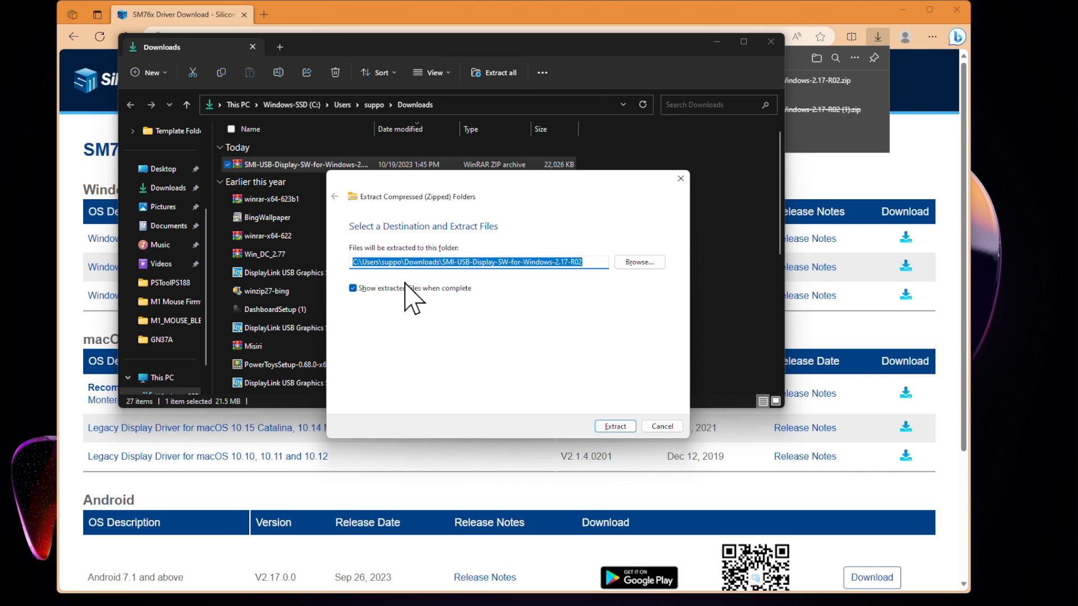
pyautogui.moveTo(614, 427)
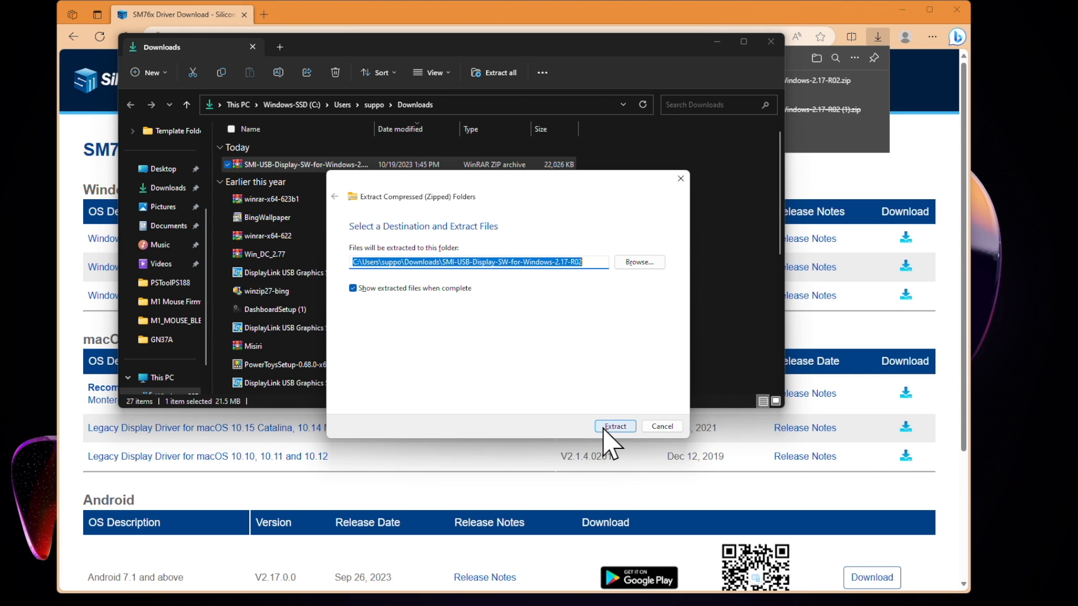
pyautogui.click(614, 426)
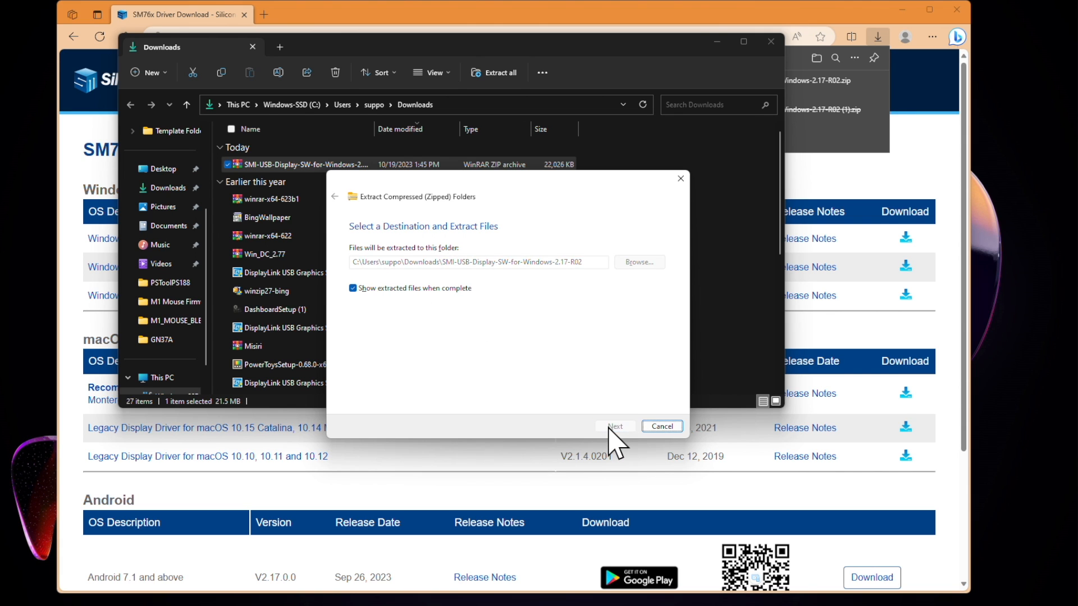
pyautogui.click(614, 426)
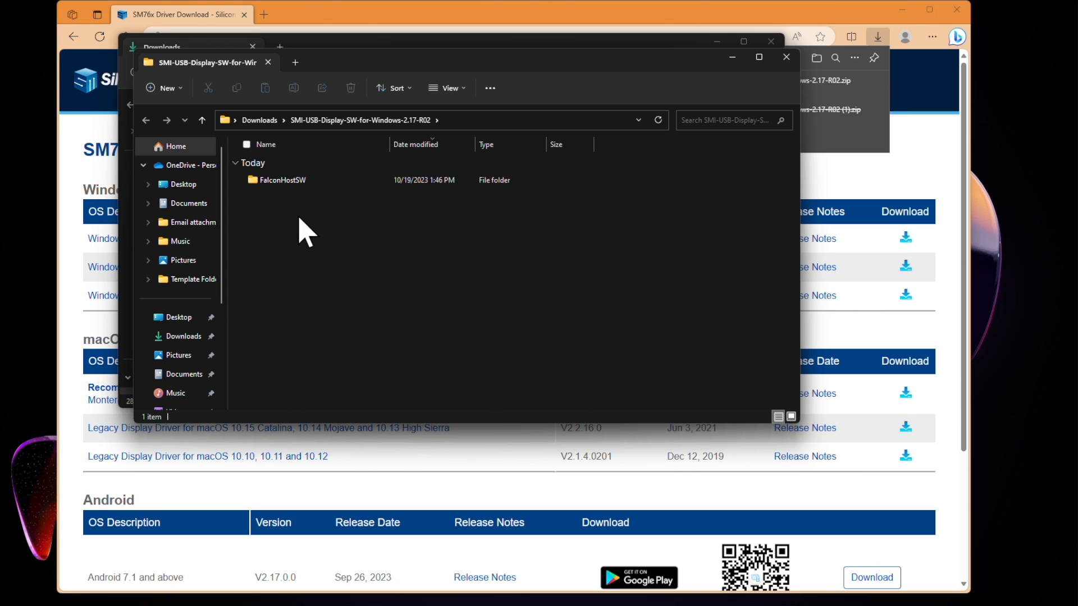
pyautogui.moveTo(313, 185)
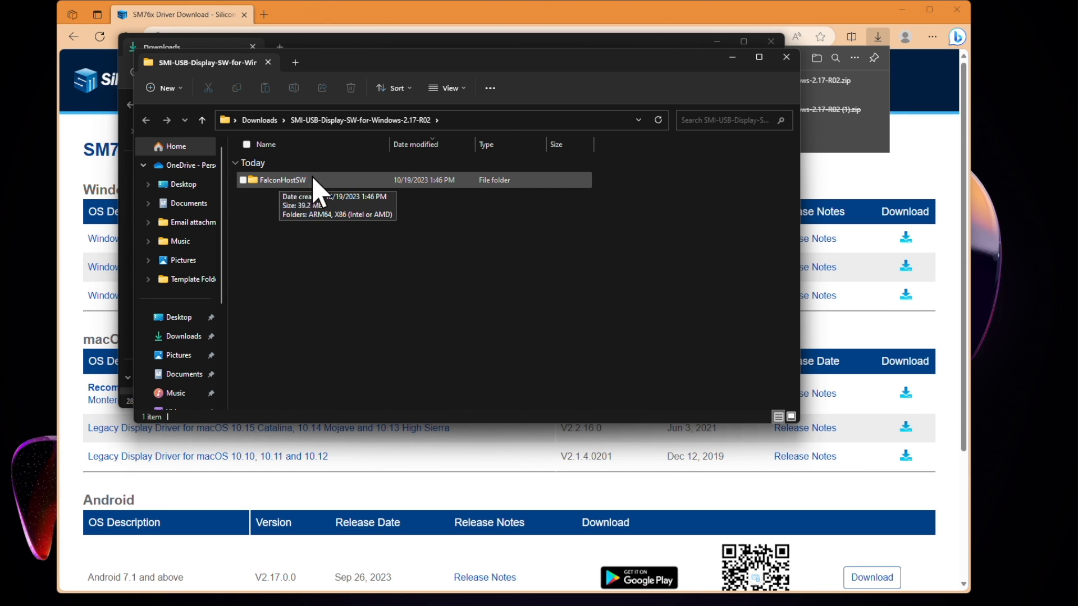
# - Navigate FalconHostSW > X86 (Intel or AMD) and launch the SMIUSBDisplaySW installer
pyautogui.doubleClick(280, 180)
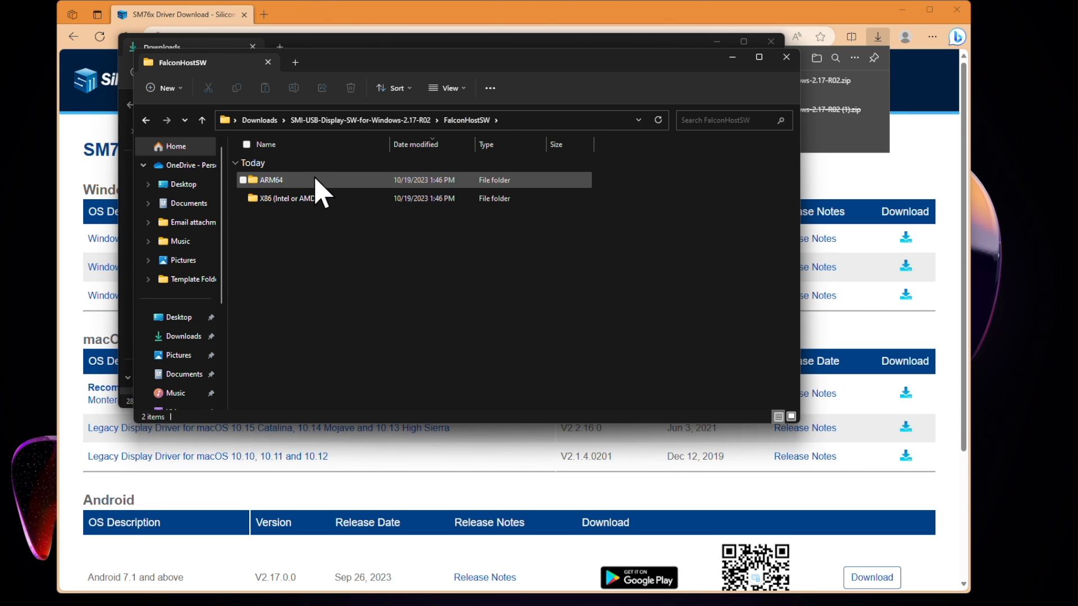
pyautogui.click(282, 197)
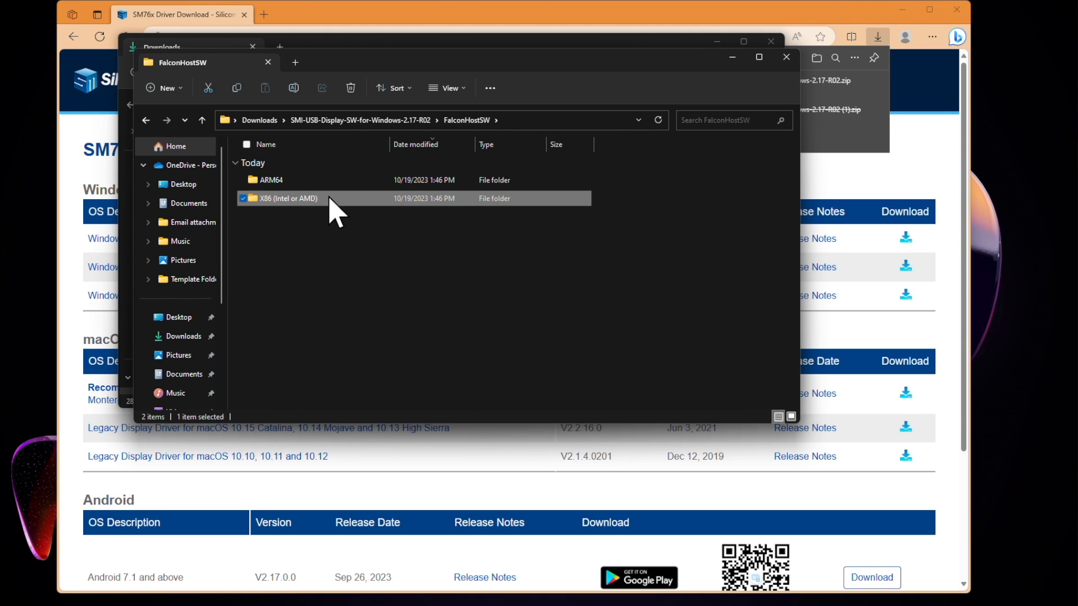
pyautogui.doubleClick(284, 198)
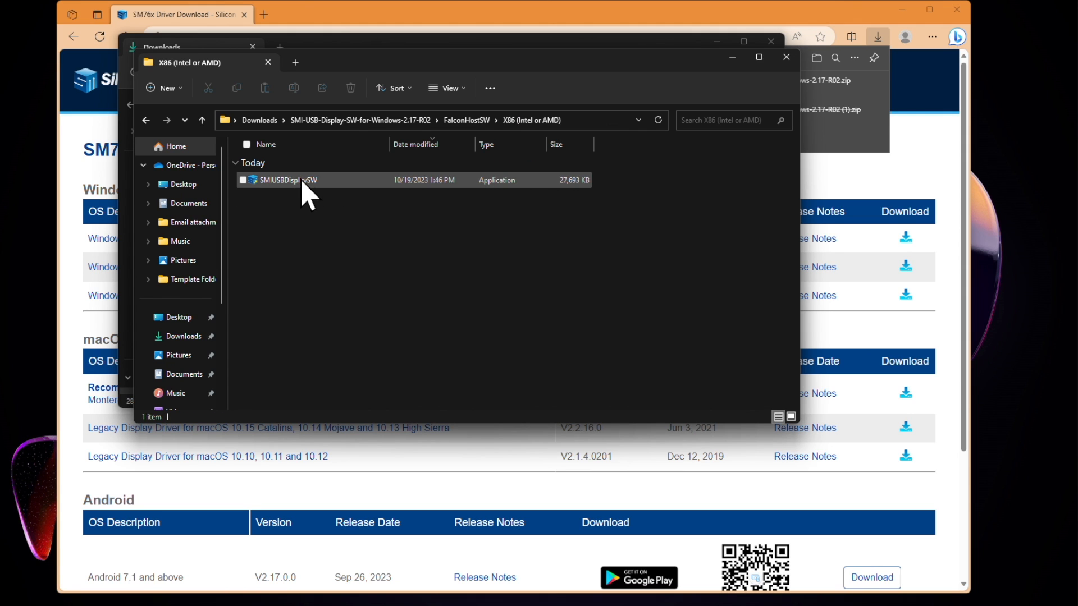
pyautogui.rightClick(320, 192)
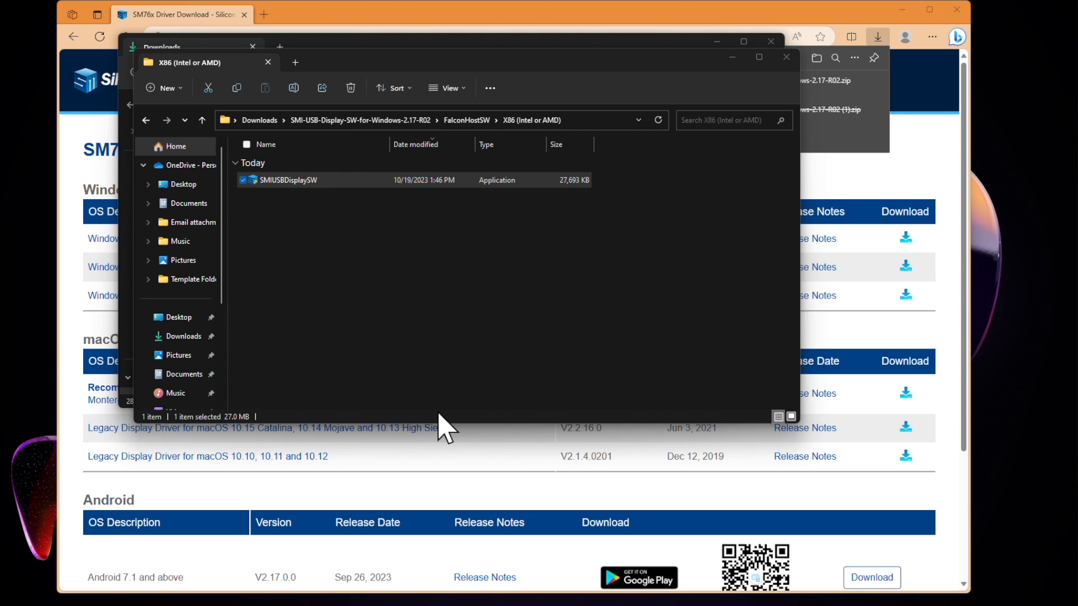
pyautogui.doubleClick(287, 180)
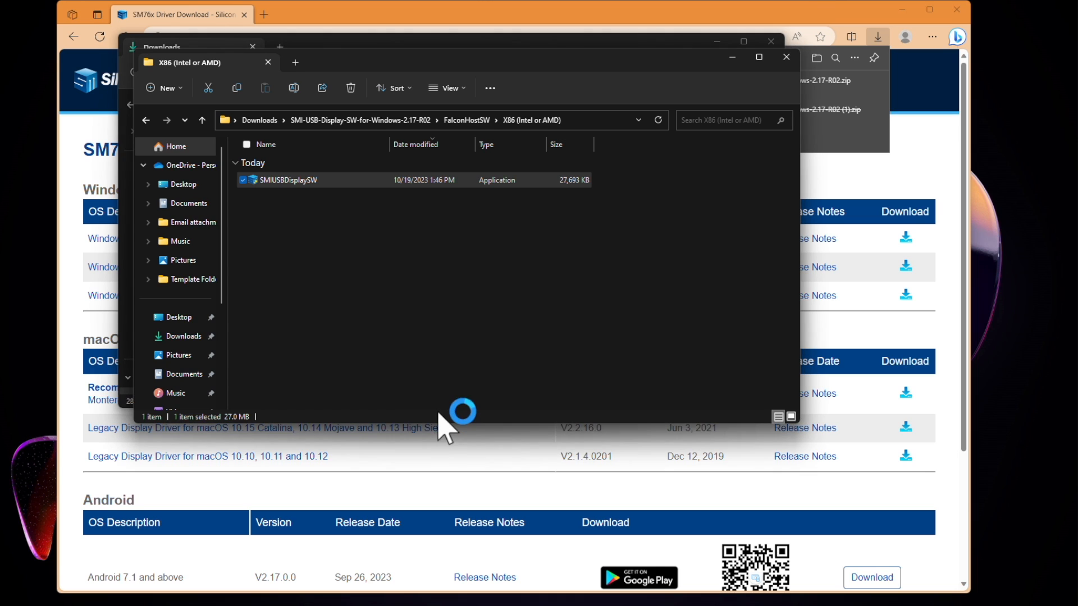
pyautogui.doubleClick(284, 179)
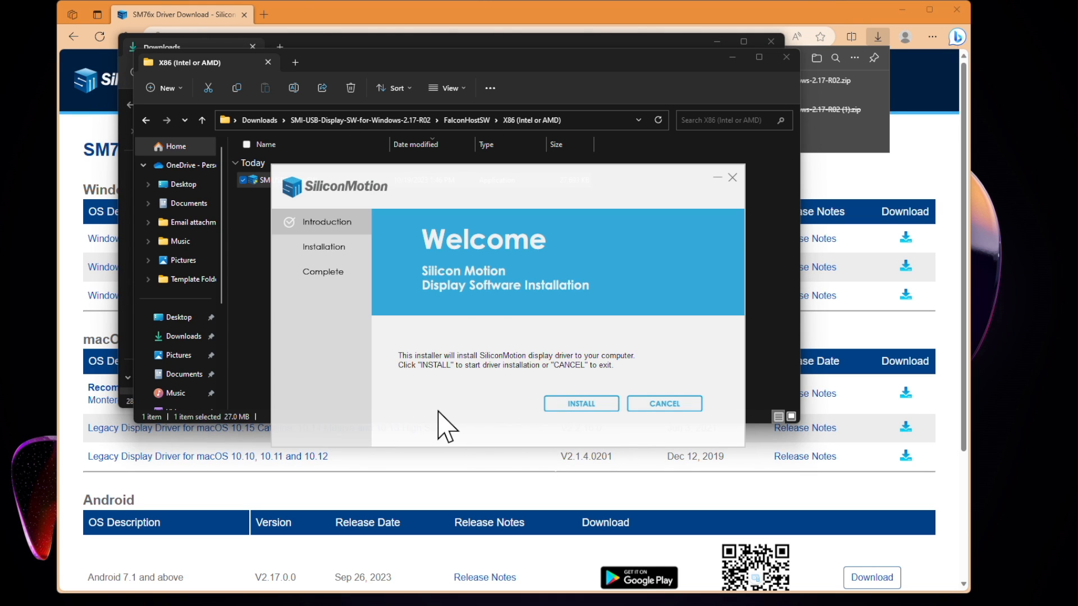
pyautogui.moveTo(350, 316)
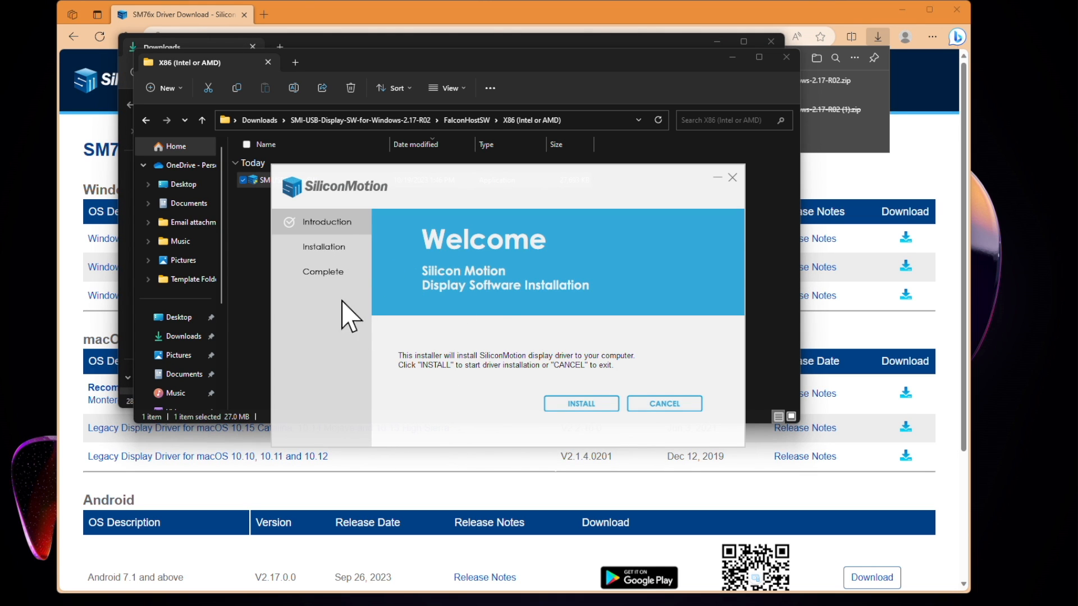
# - Run the Silicon Motion driver install and exit the installer once finished
pyautogui.click(581, 403)
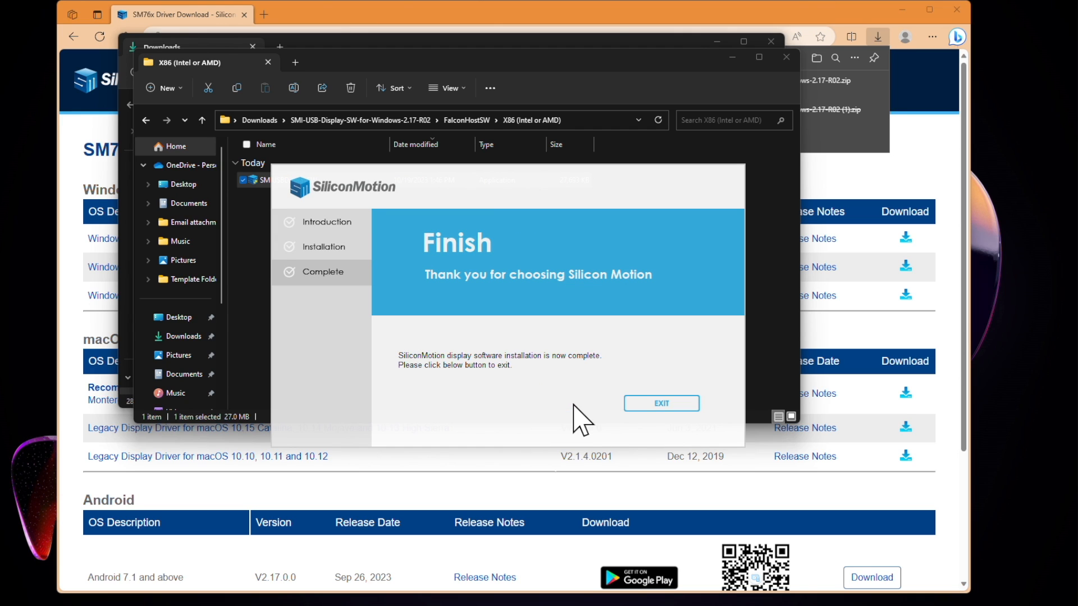
pyautogui.moveTo(660, 403)
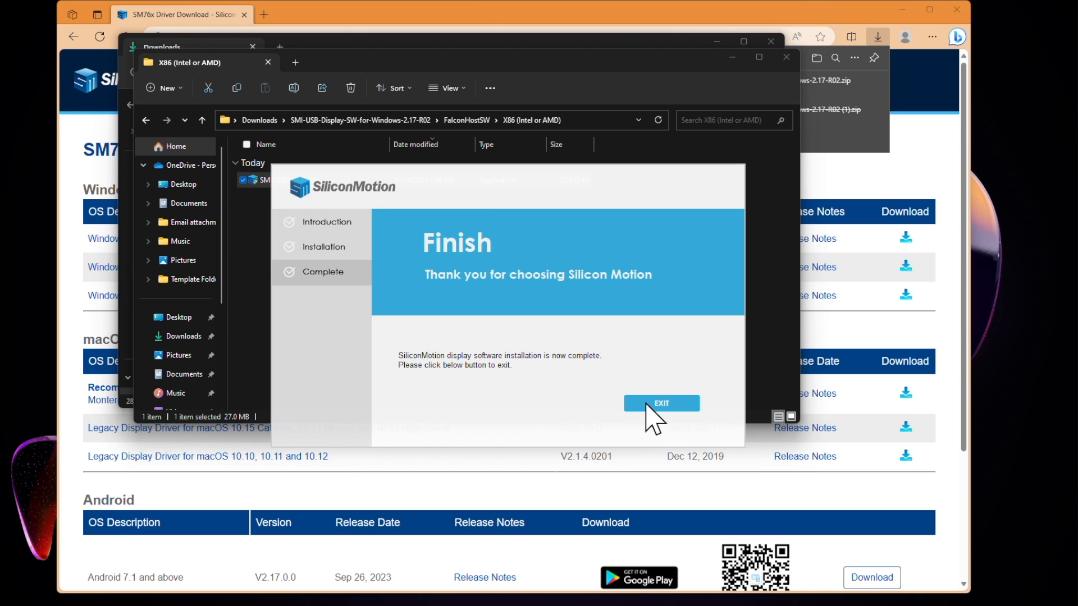
pyautogui.click(660, 403)
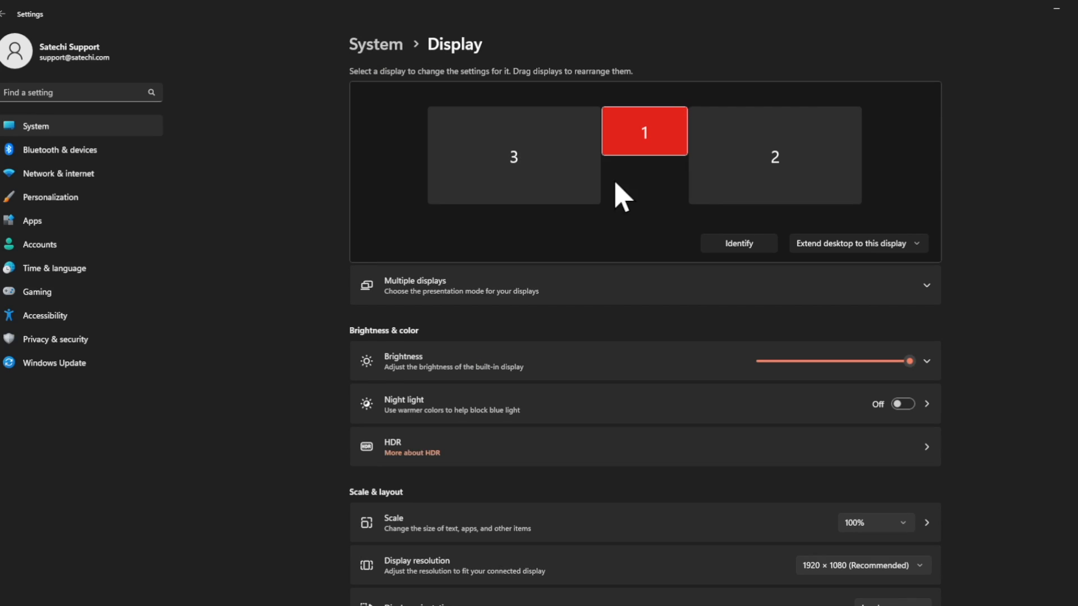
# - Check the resolution lists for display 3 then display 2, both at 3840 × 2160
pyautogui.click(513, 155)
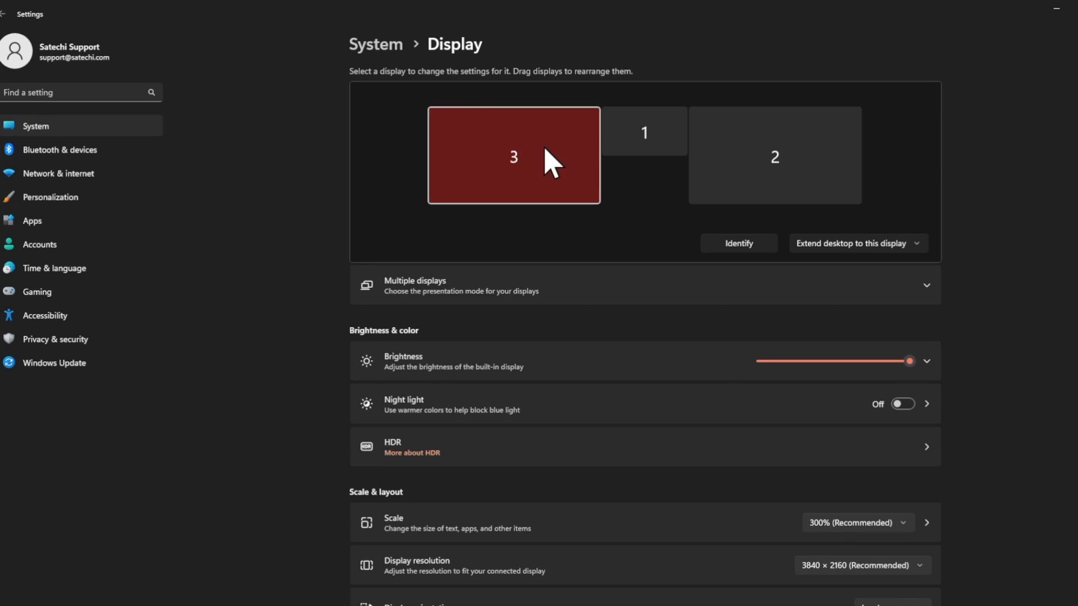
pyautogui.click(856, 564)
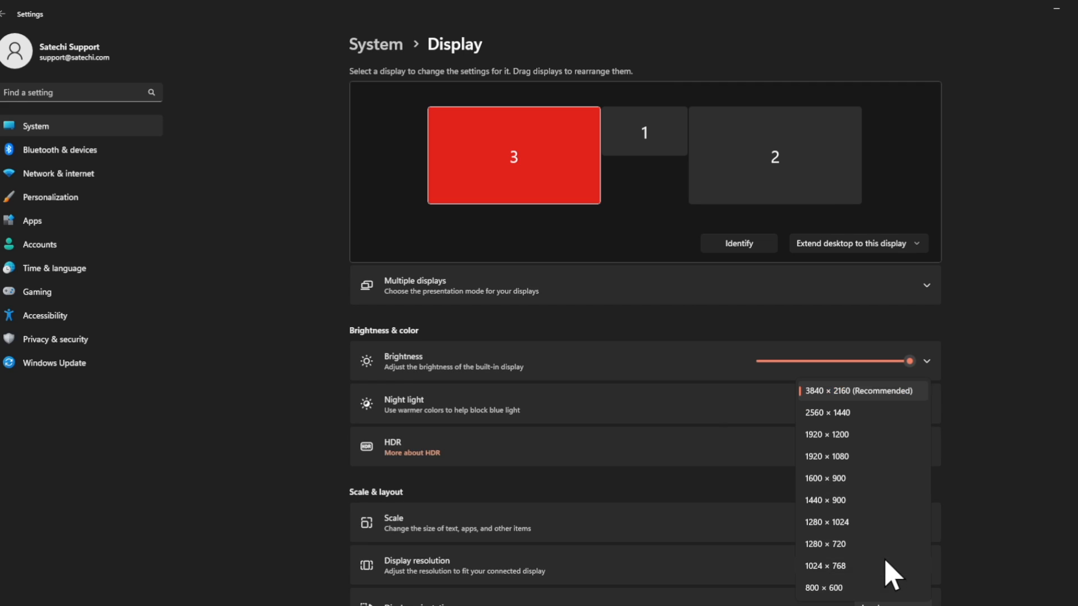
pyautogui.moveTo(963, 498)
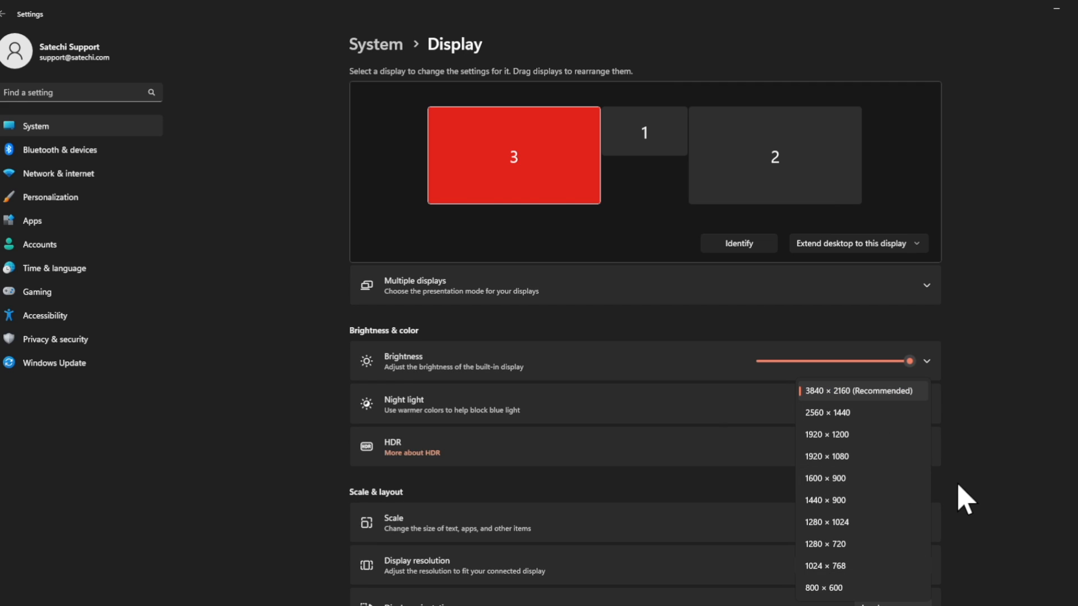
pyautogui.click(775, 155)
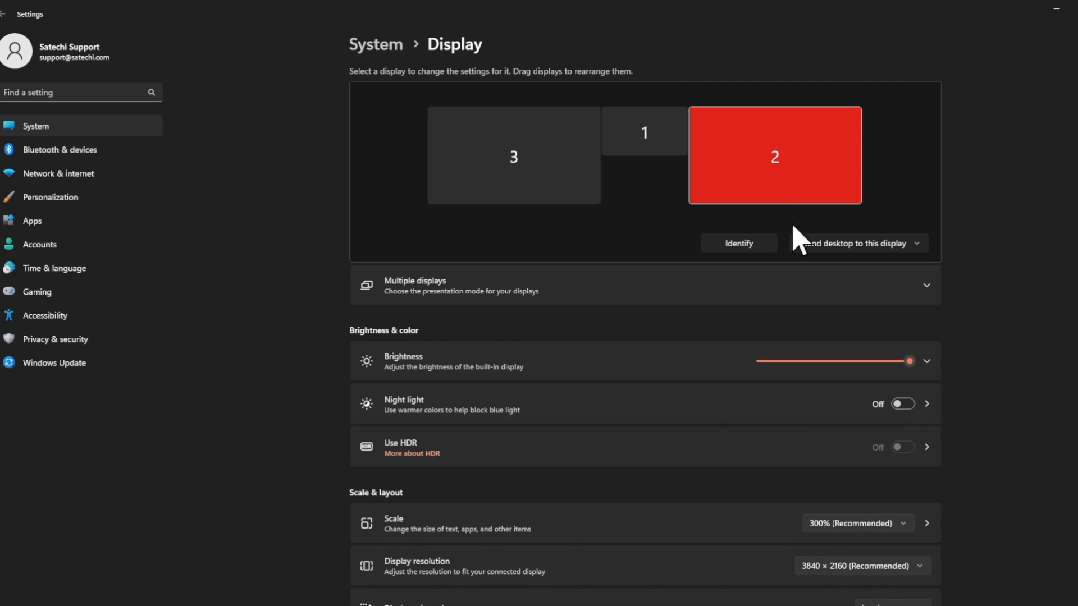
pyautogui.click(856, 565)
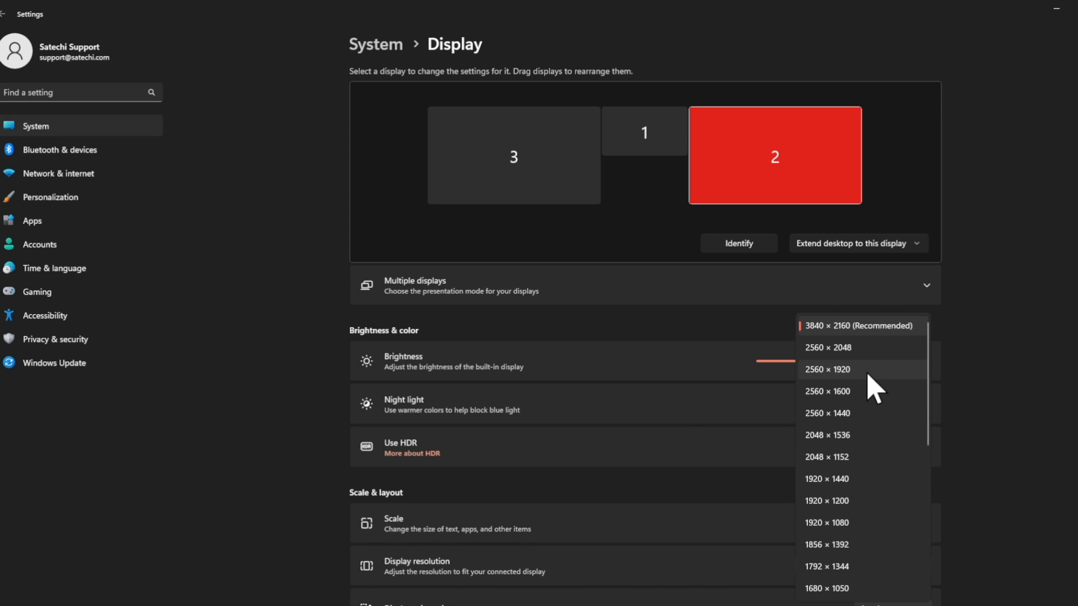